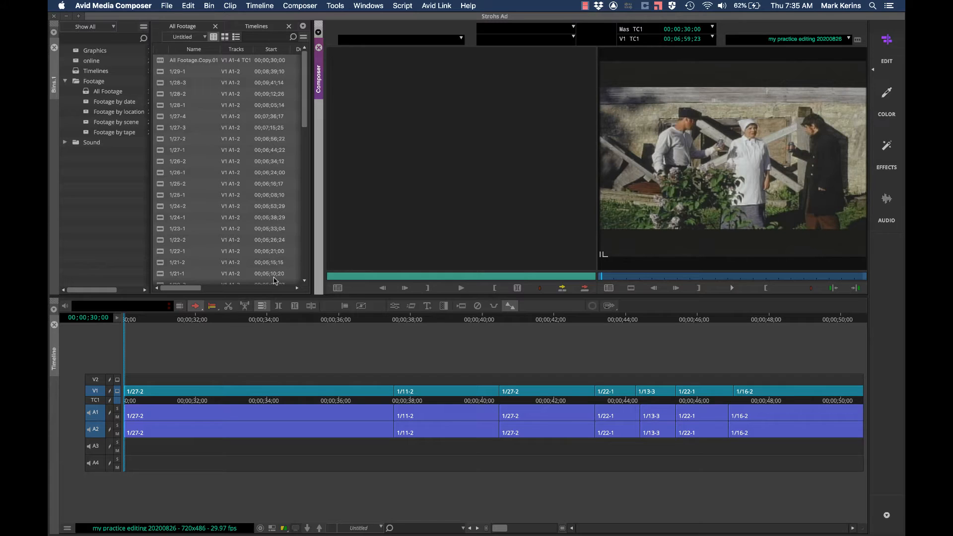
pyautogui.moveTo(276, 259)
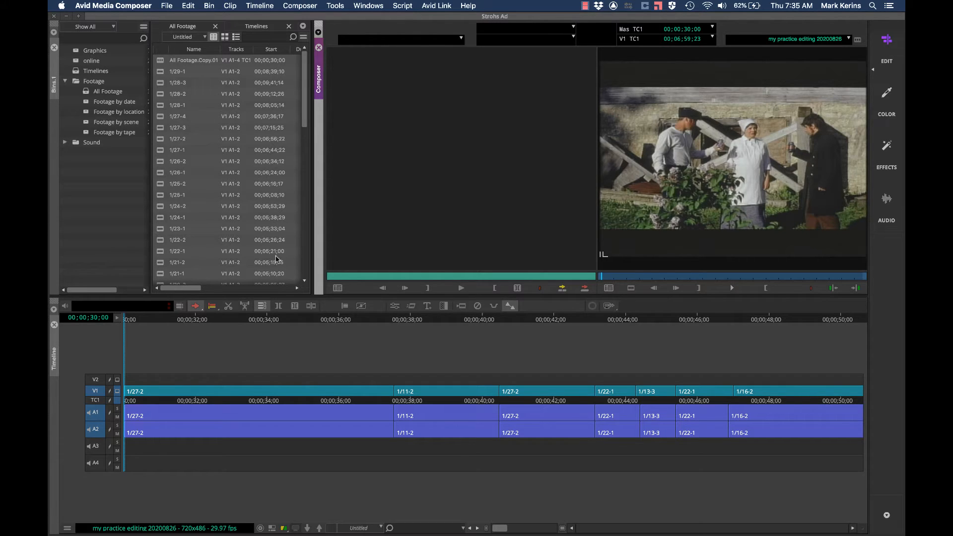
pyautogui.moveTo(271, 225)
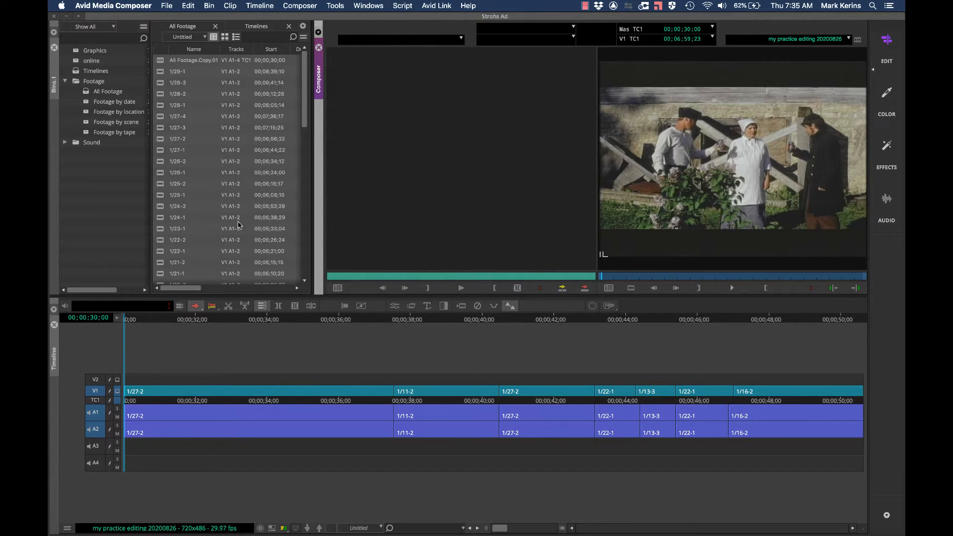
pyautogui.moveTo(517, 257)
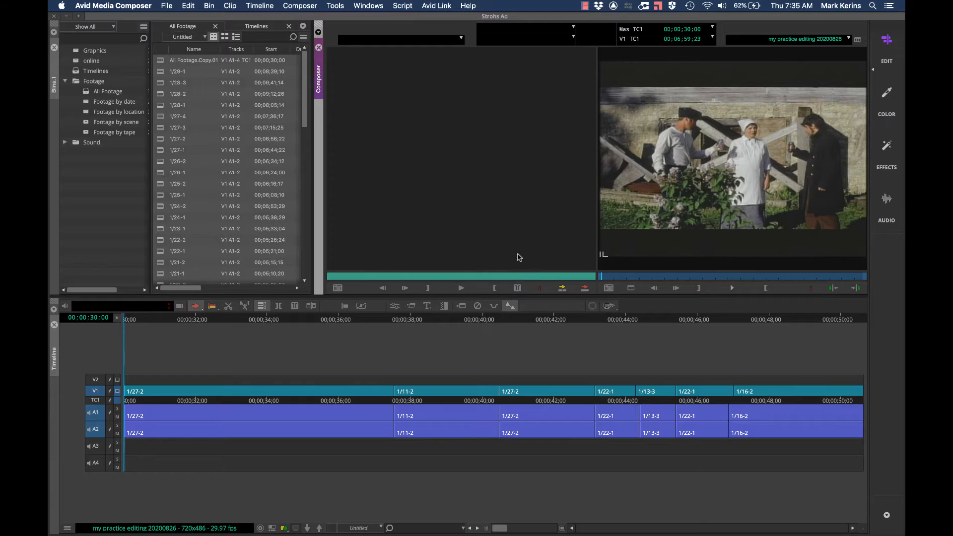
pyautogui.moveTo(581, 149)
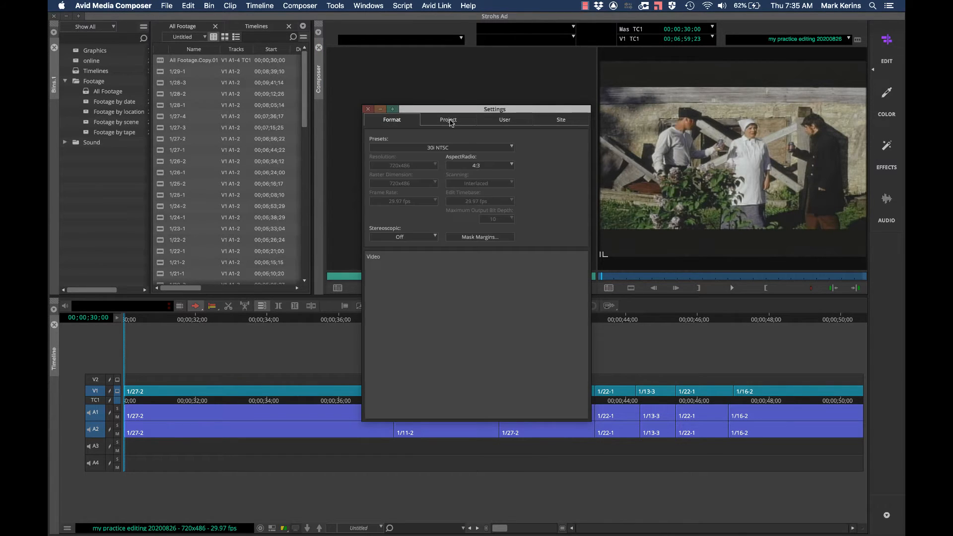
pyautogui.click(504, 119)
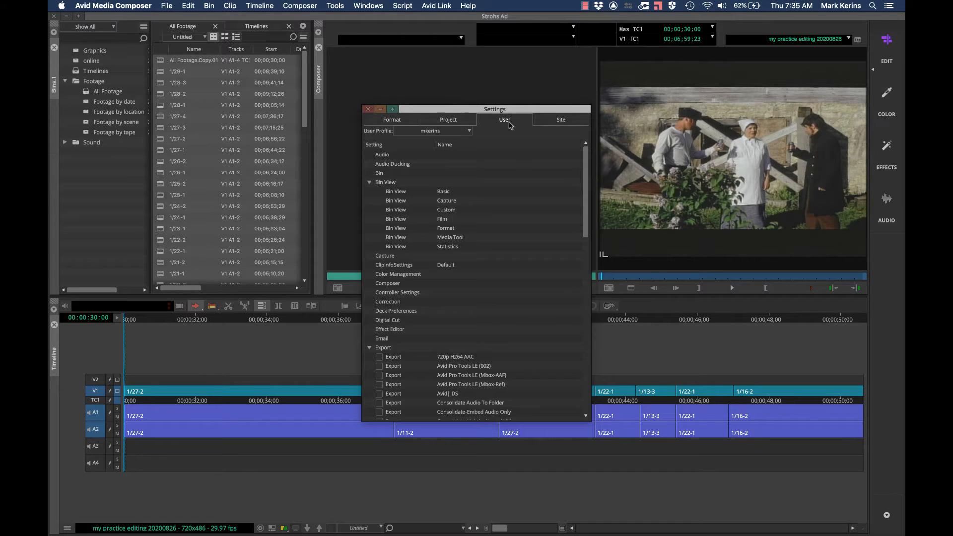
pyautogui.moveTo(468, 126)
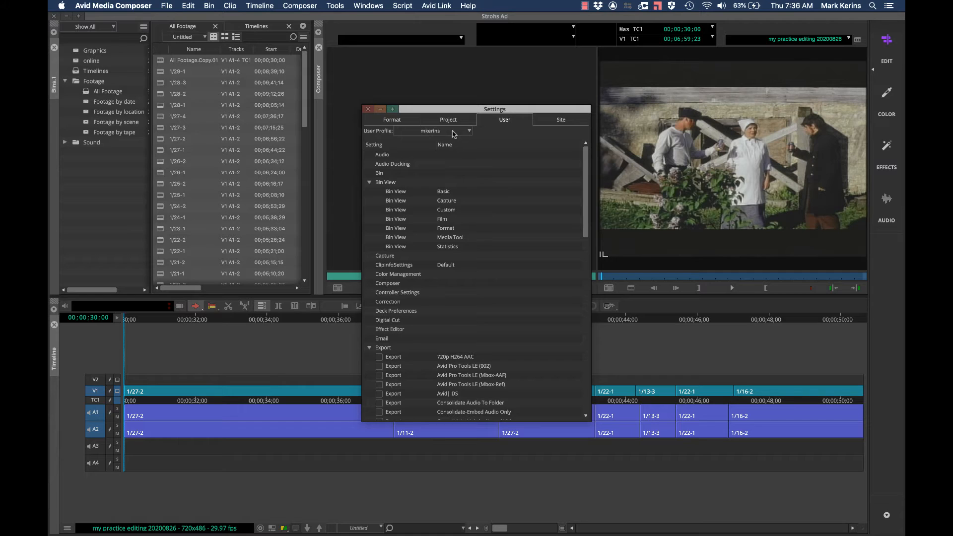
pyautogui.click(468, 131)
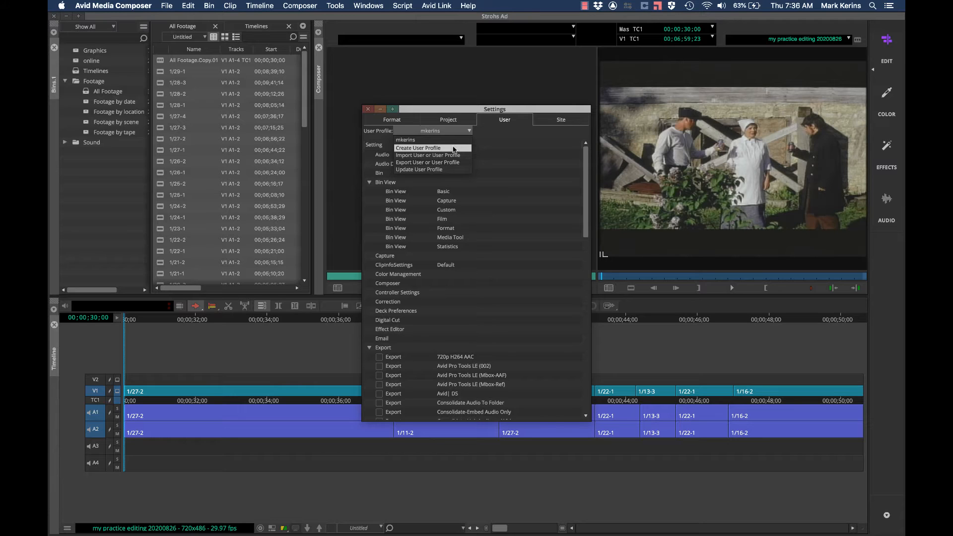
# Step: Create a new user profile named 'marks new profile' and make it active
pyautogui.click(418, 148)
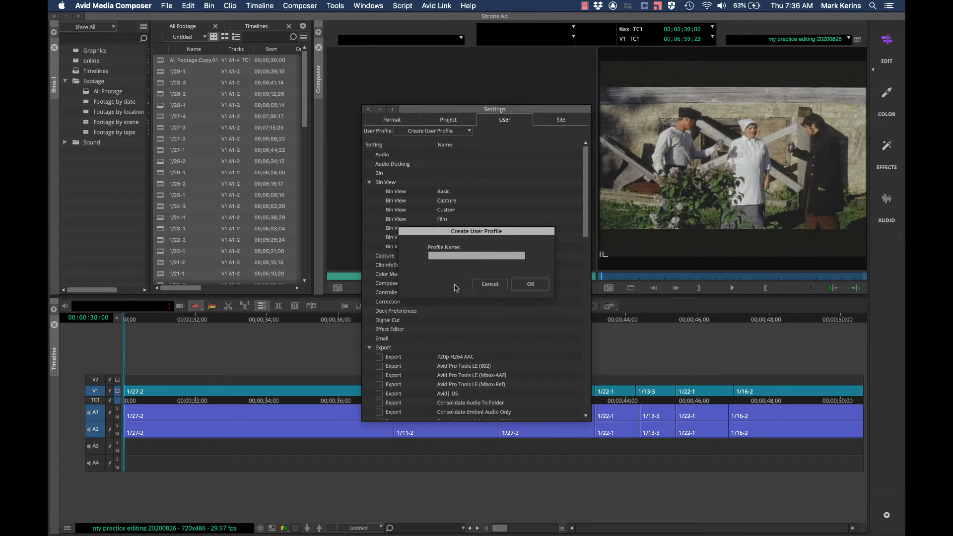
pyautogui.write('marks new vl')
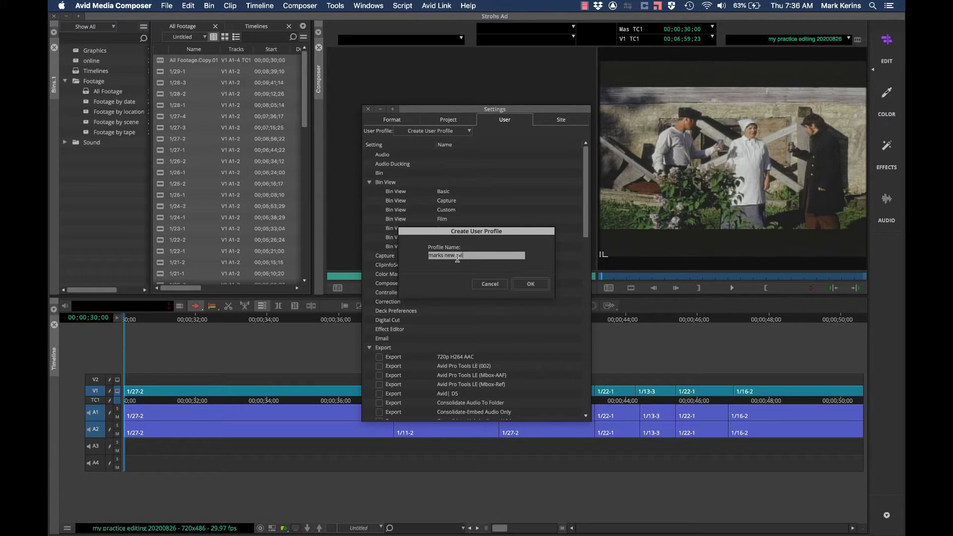
pyautogui.click(530, 284)
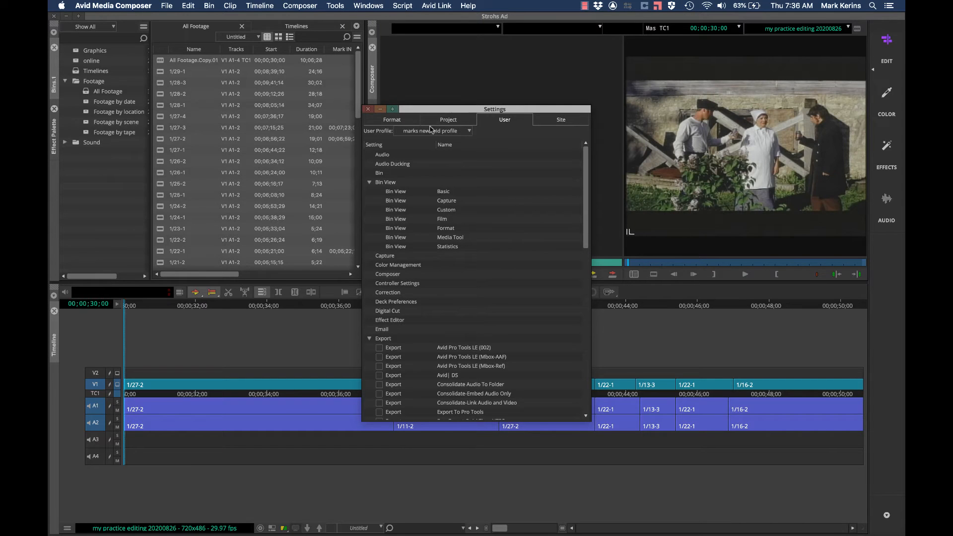
pyautogui.click(468, 131)
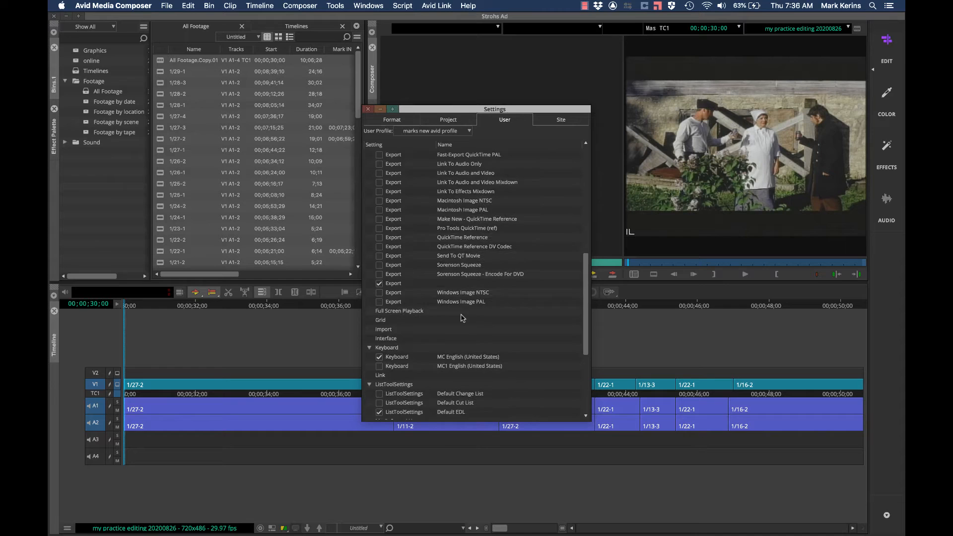
pyautogui.scroll(-3)
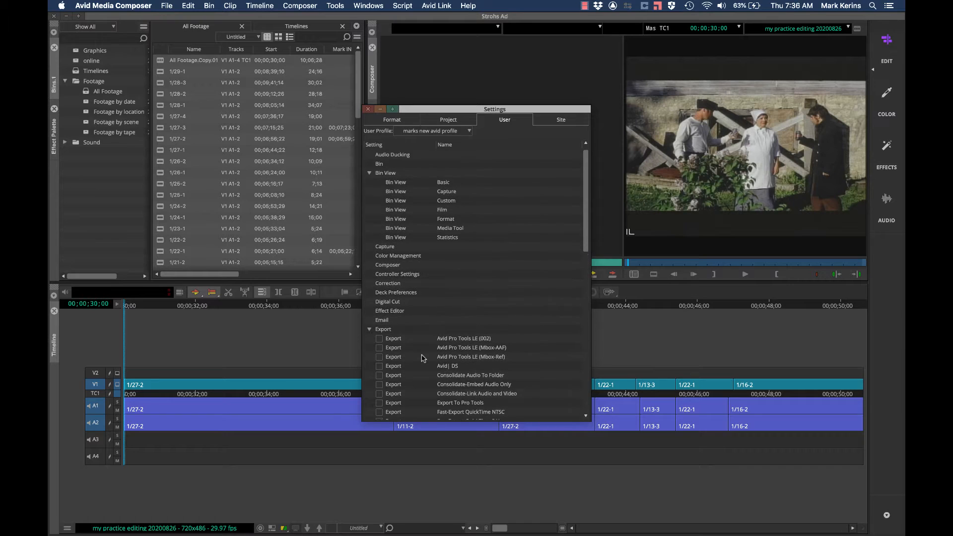
pyautogui.scroll(3)
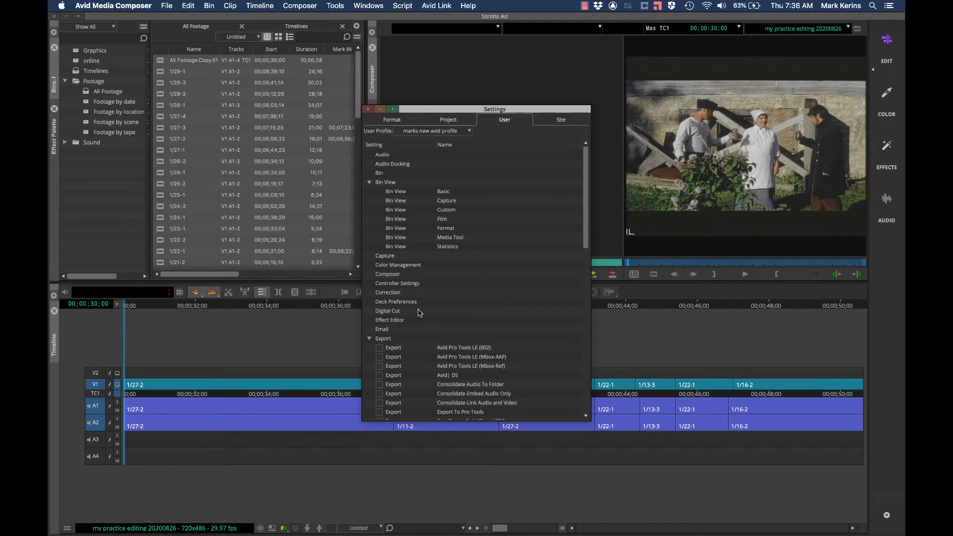
pyautogui.moveTo(418, 261)
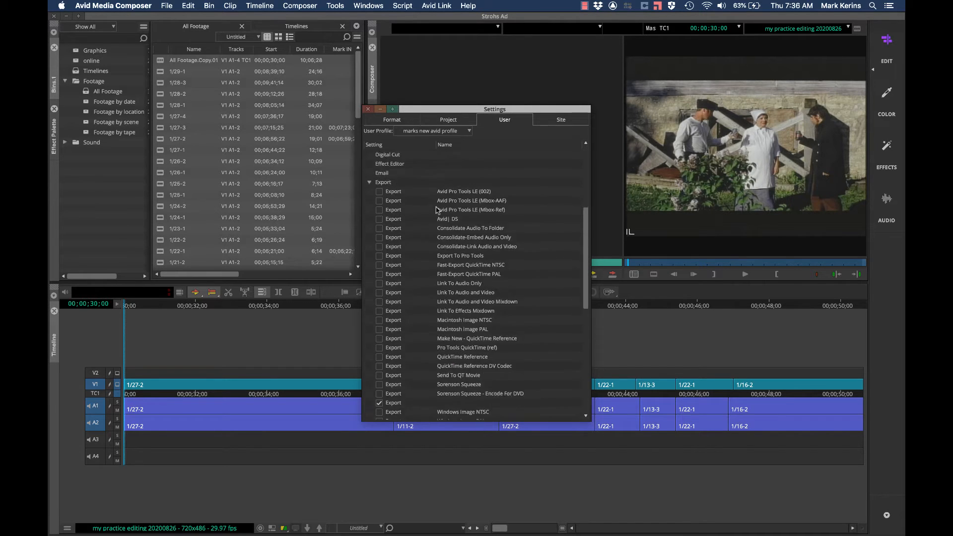
pyautogui.scroll(-3)
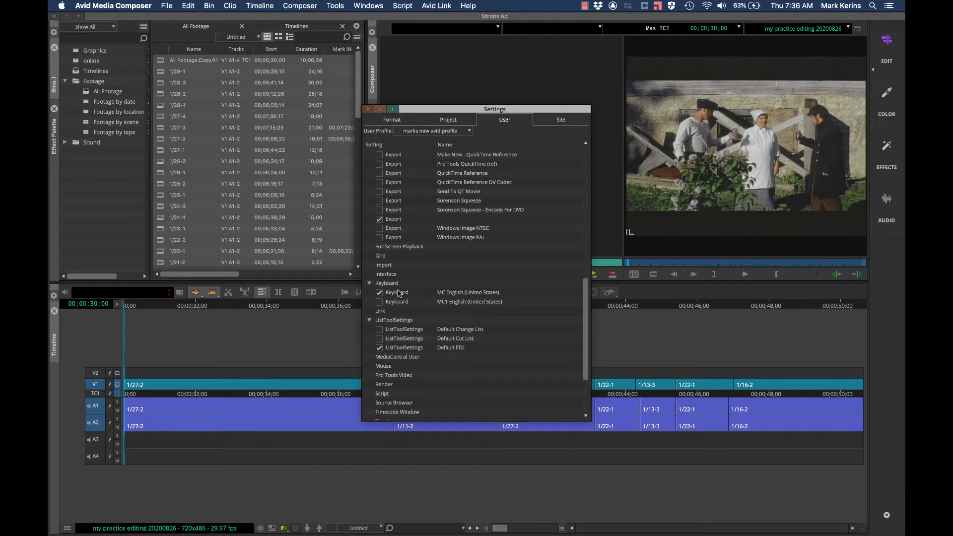
# Step: Bring up the MC English (United States) keyboard layout from the profile's Keyboard setting
pyautogui.doubleClick(396, 292)
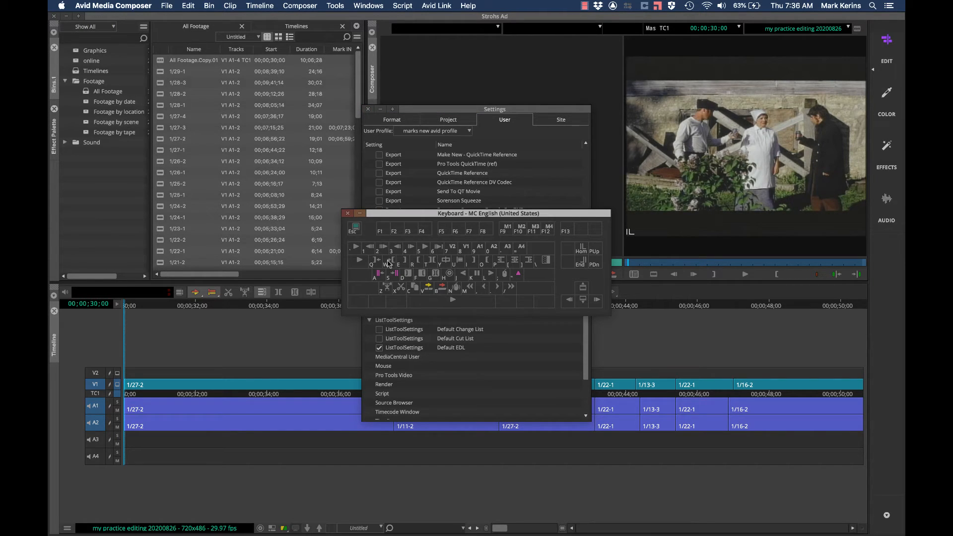
pyautogui.moveTo(518, 271)
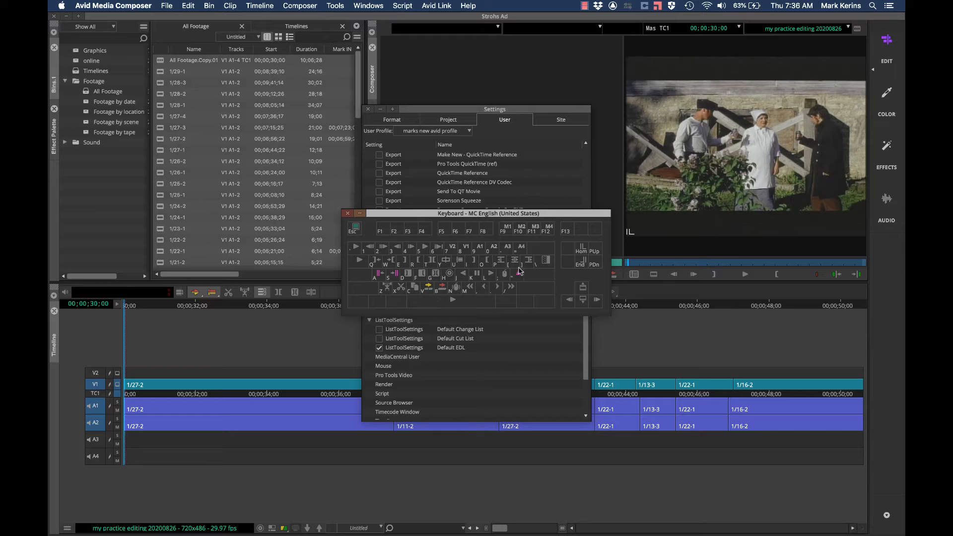
pyautogui.moveTo(448, 271)
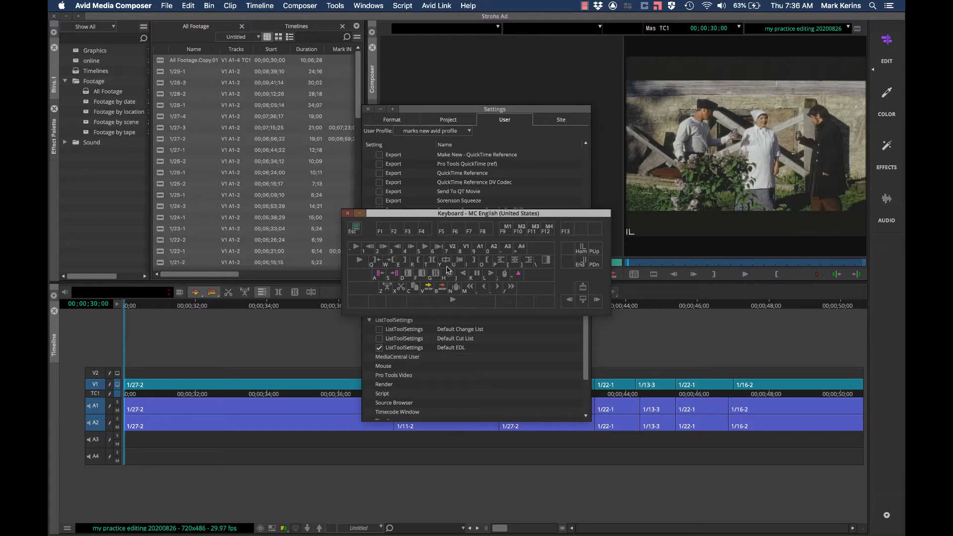
pyautogui.moveTo(498, 280)
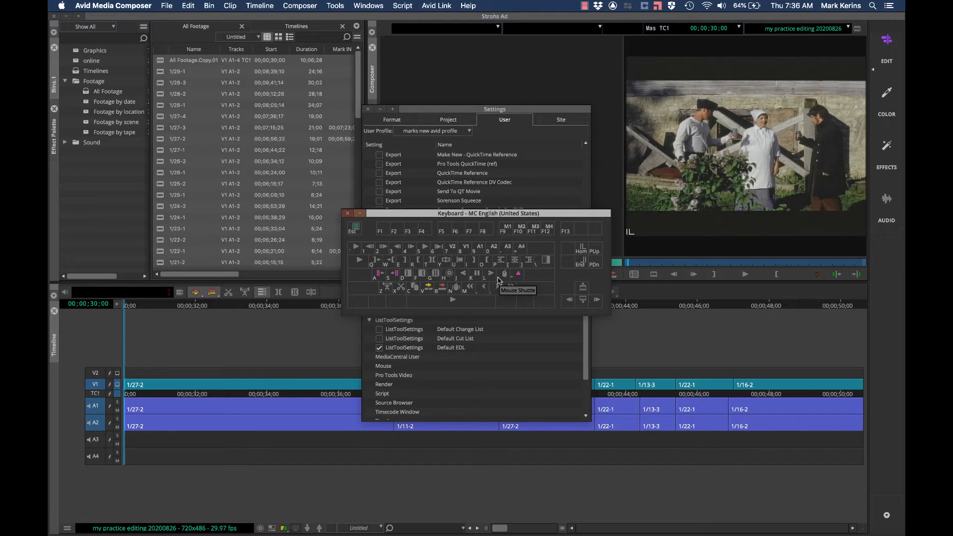
pyautogui.moveTo(517, 280)
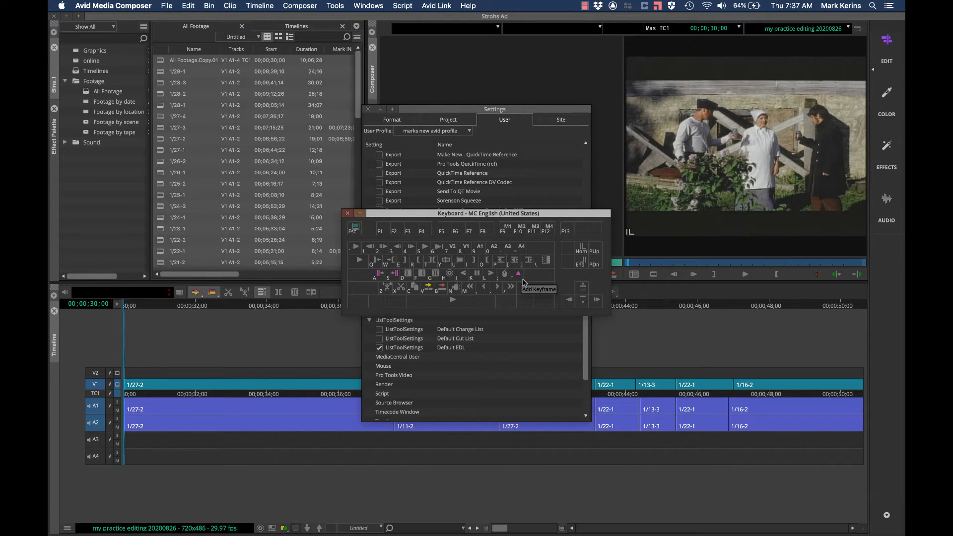
pyautogui.moveTo(457, 244)
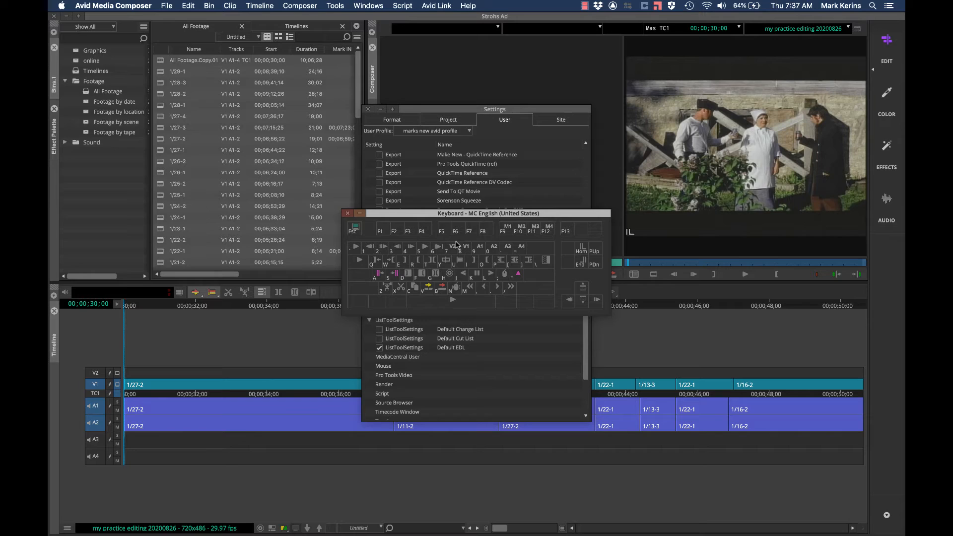
pyautogui.moveTo(458, 255)
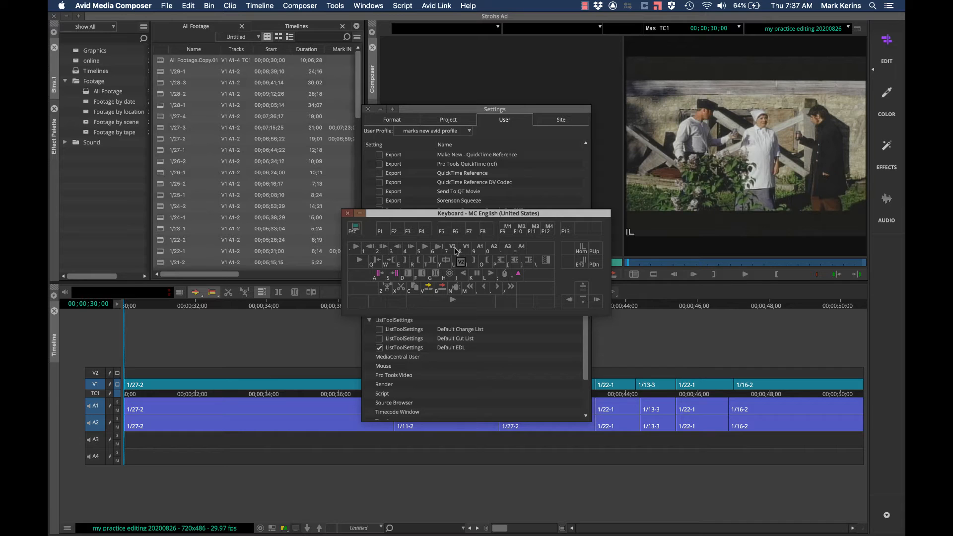
pyautogui.moveTo(519, 248)
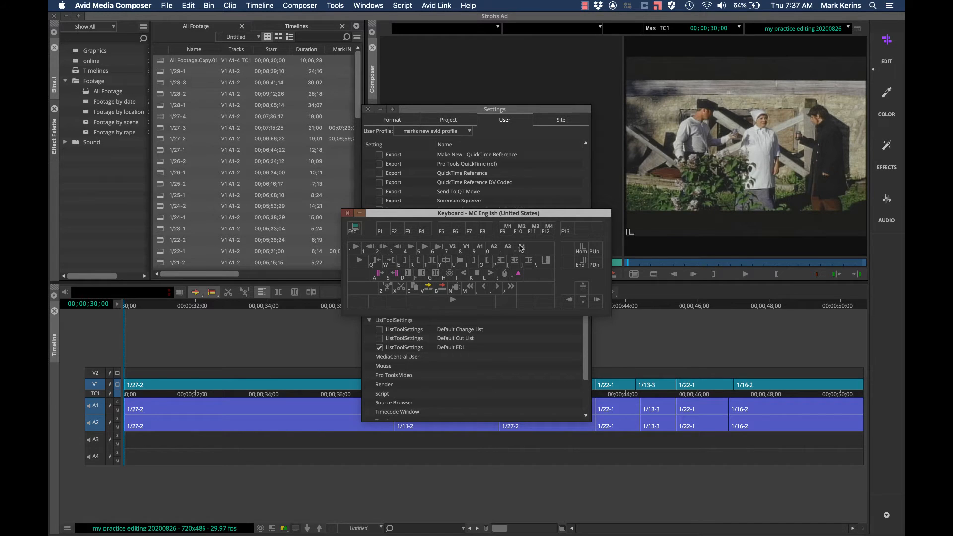
pyautogui.moveTo(365, 232)
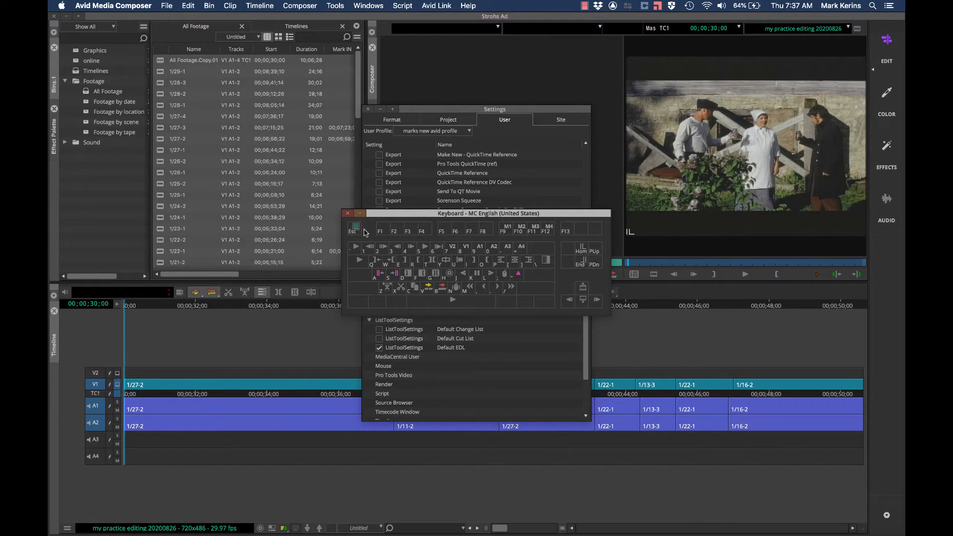
pyautogui.moveTo(406, 252)
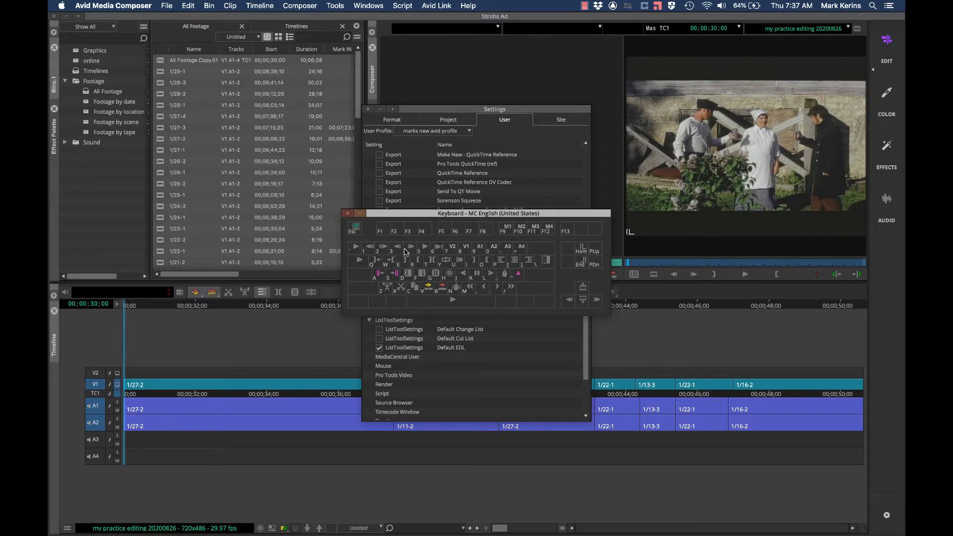
pyautogui.moveTo(462, 277)
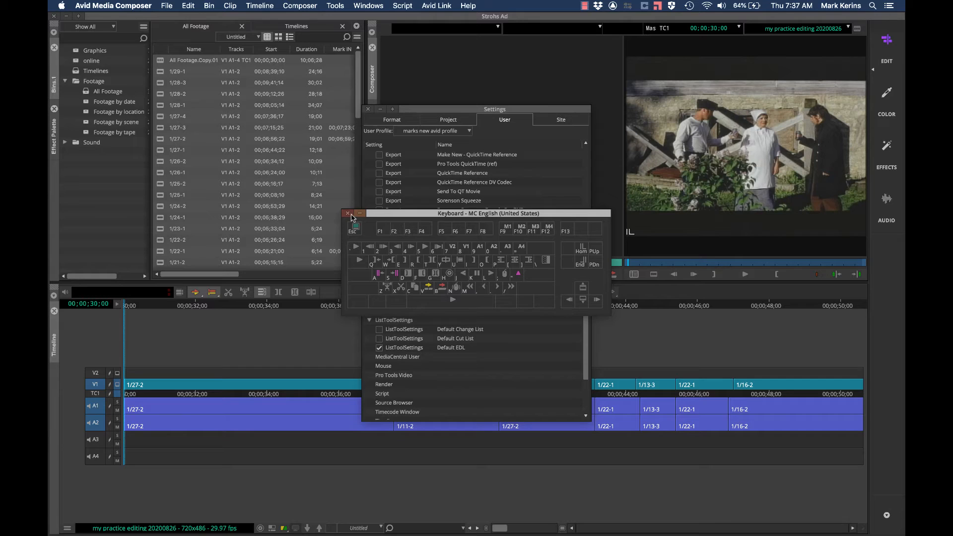
pyautogui.moveTo(406, 249)
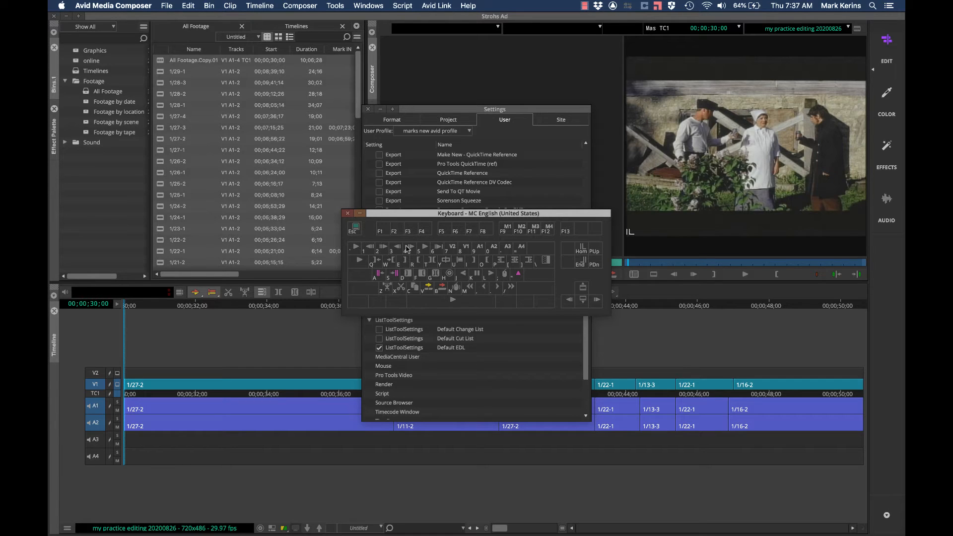
# Step: Close the keyboard layout, return to the top of the User settings, and switch to Finder
pyautogui.click(347, 213)
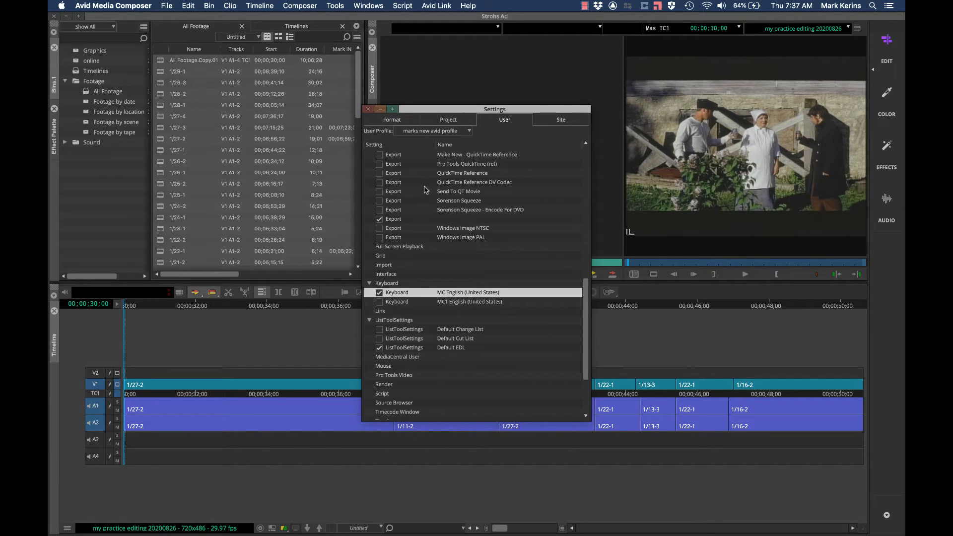
pyautogui.moveTo(435, 316)
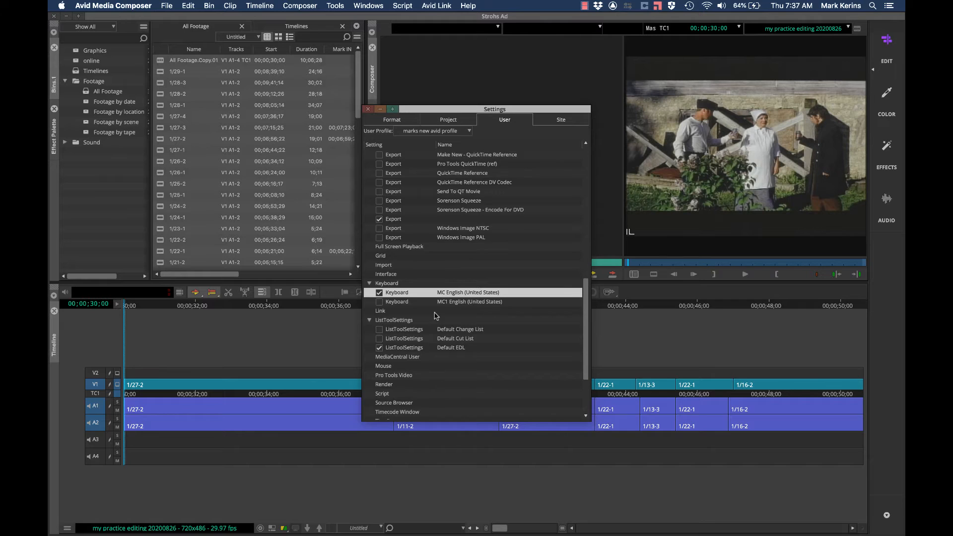
pyautogui.scroll(3)
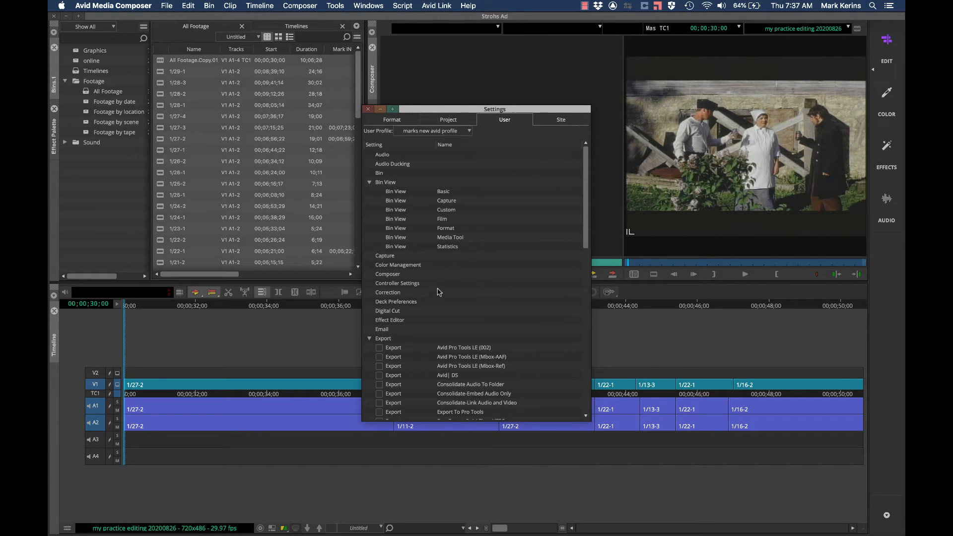
pyautogui.moveTo(466, 239)
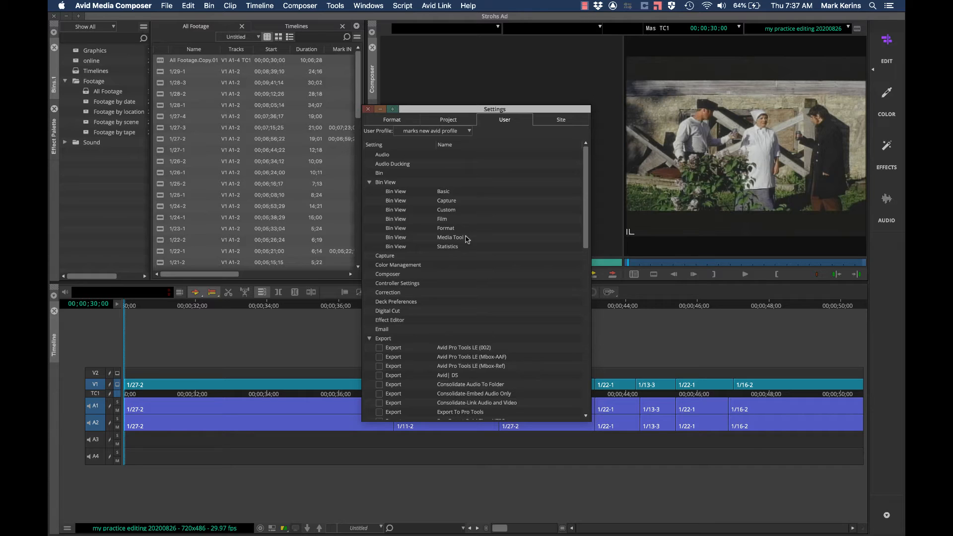
pyautogui.moveTo(366, 122)
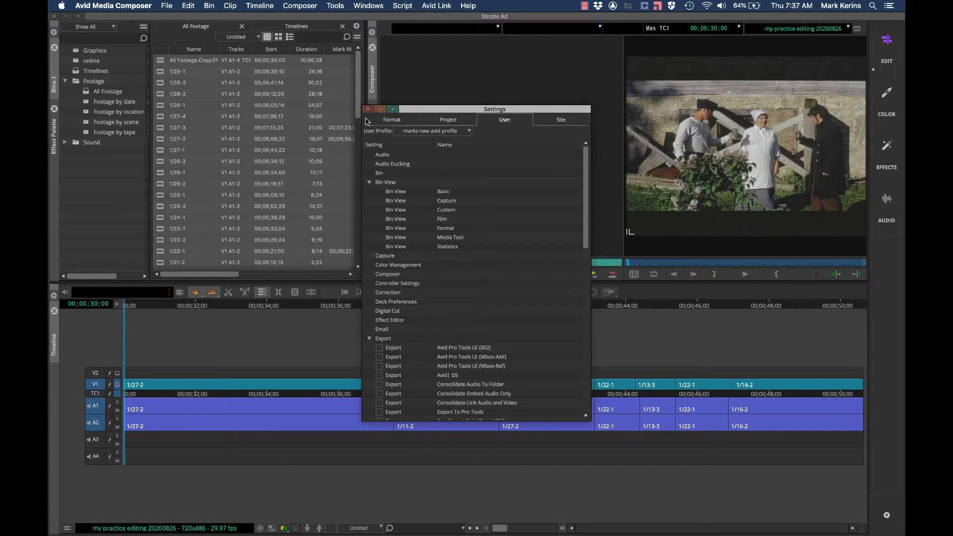
pyautogui.click(368, 108)
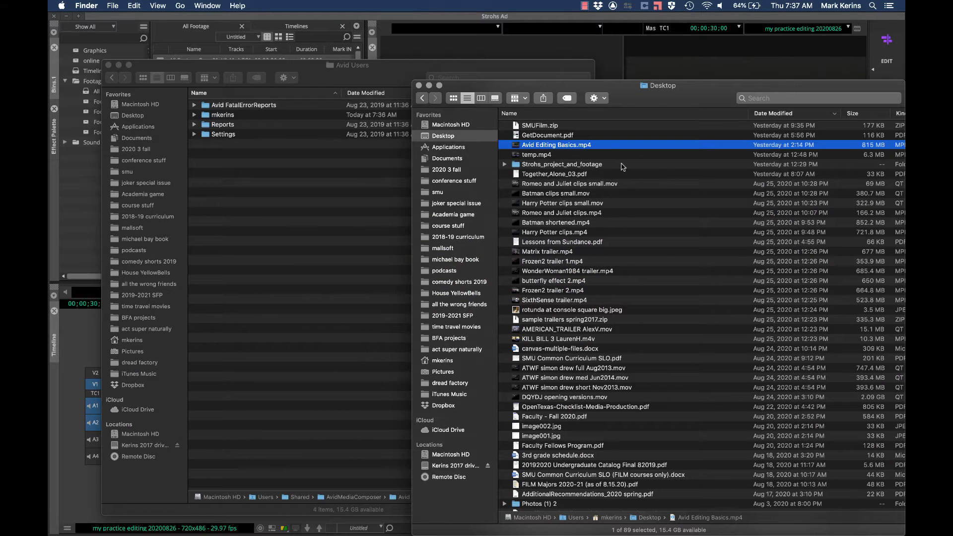
# Step: Unzip SMUFilm.zip on the Desktop and expand the SMUFilm folder to see its Settings.xml
pyautogui.click(539, 126)
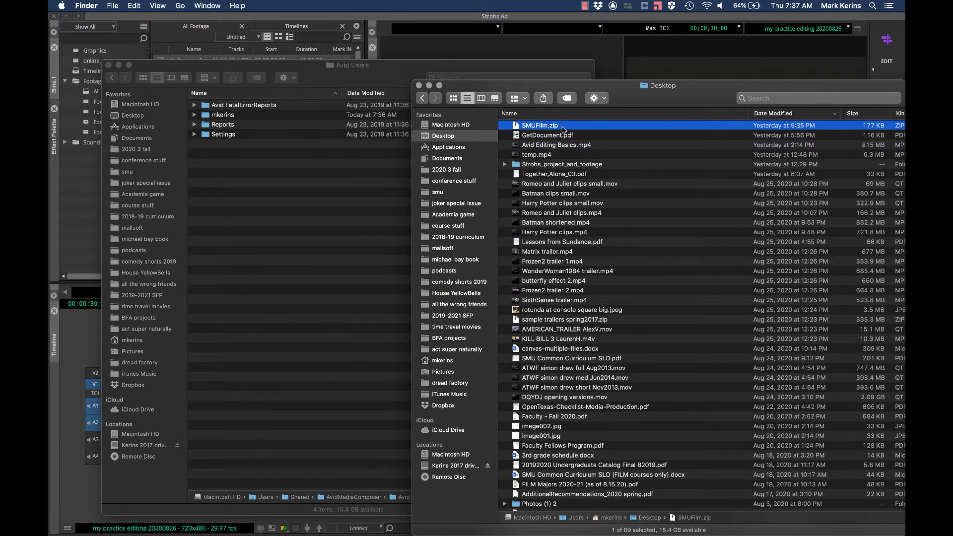
pyautogui.moveTo(528, 127)
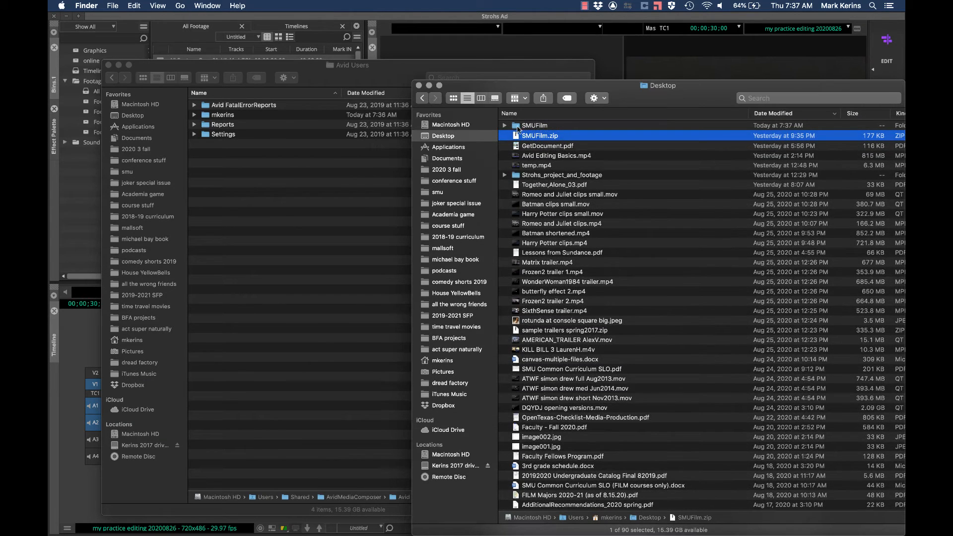
pyautogui.click(534, 125)
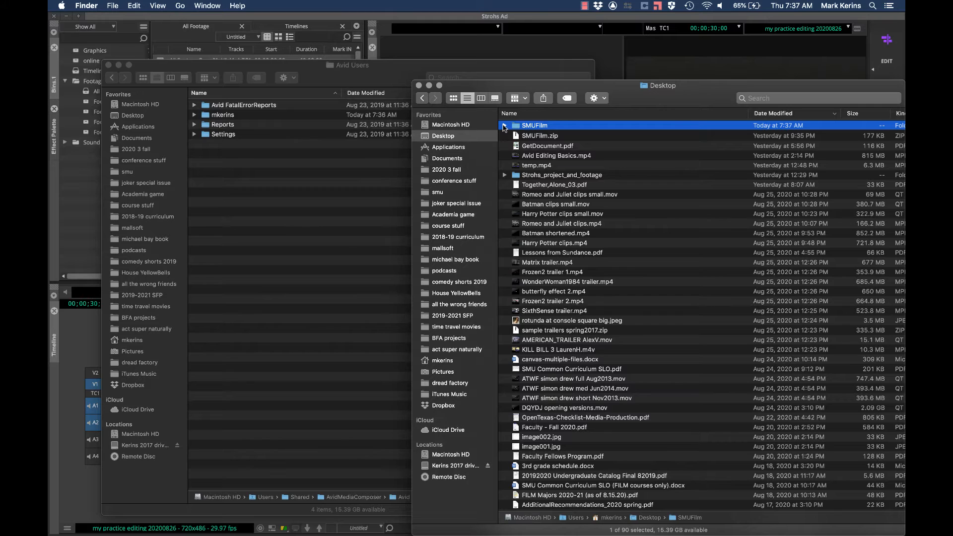
pyautogui.click(505, 125)
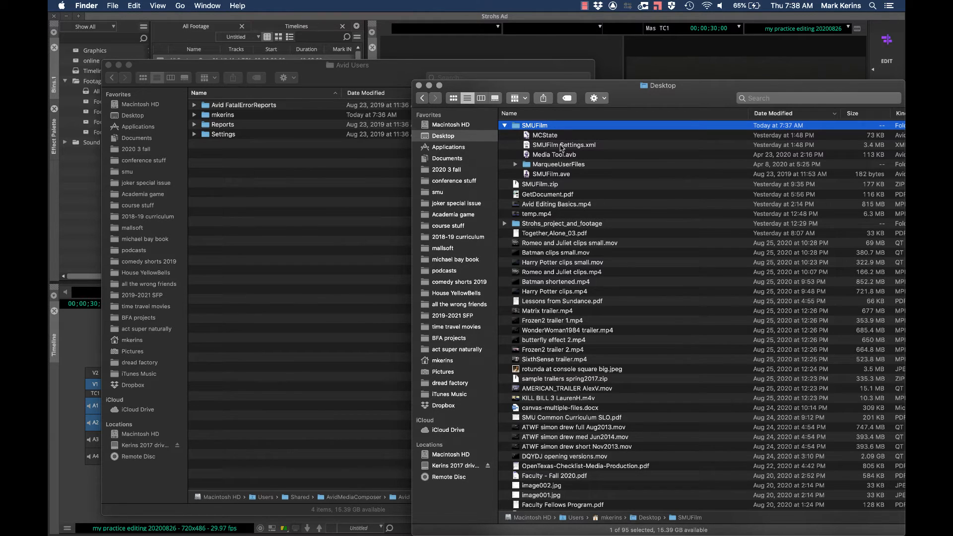
pyautogui.click(563, 145)
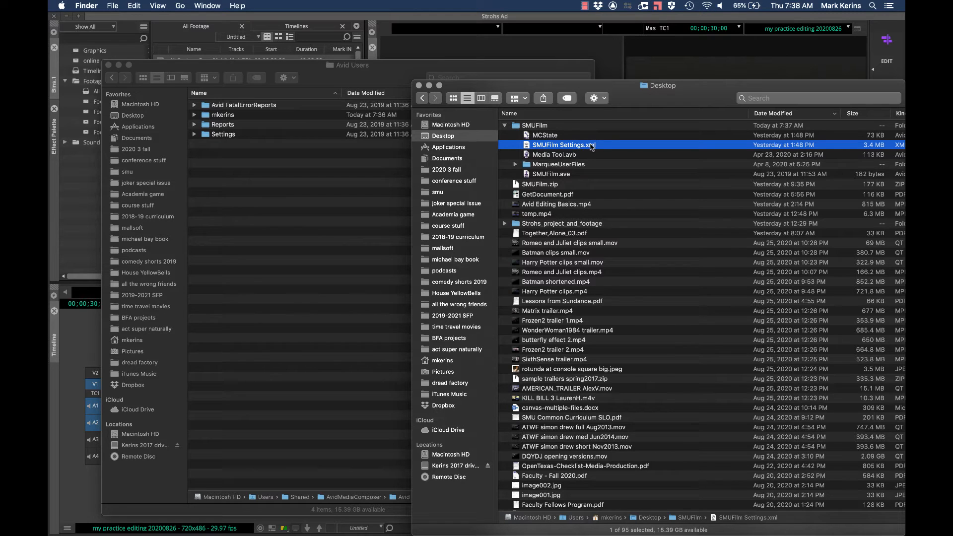
pyautogui.moveTo(562, 178)
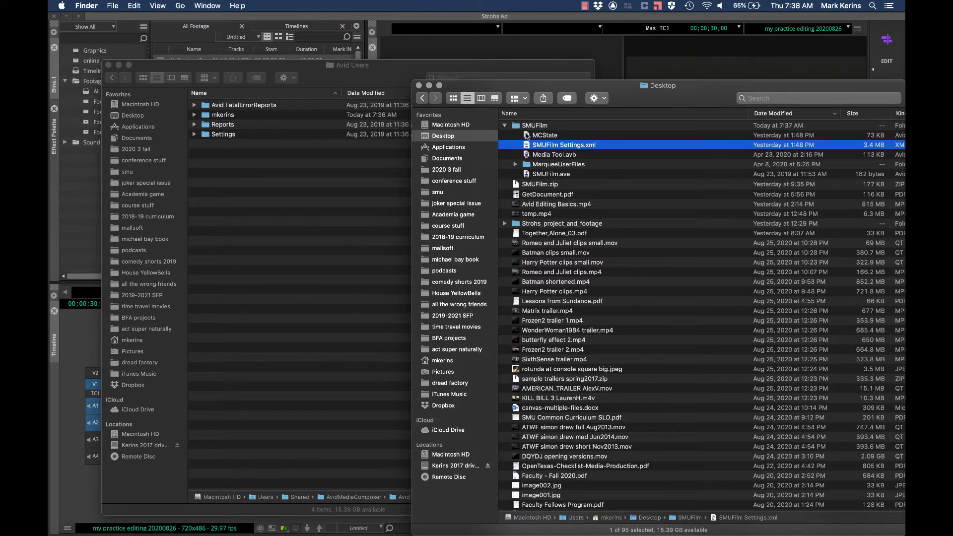
pyautogui.click(534, 125)
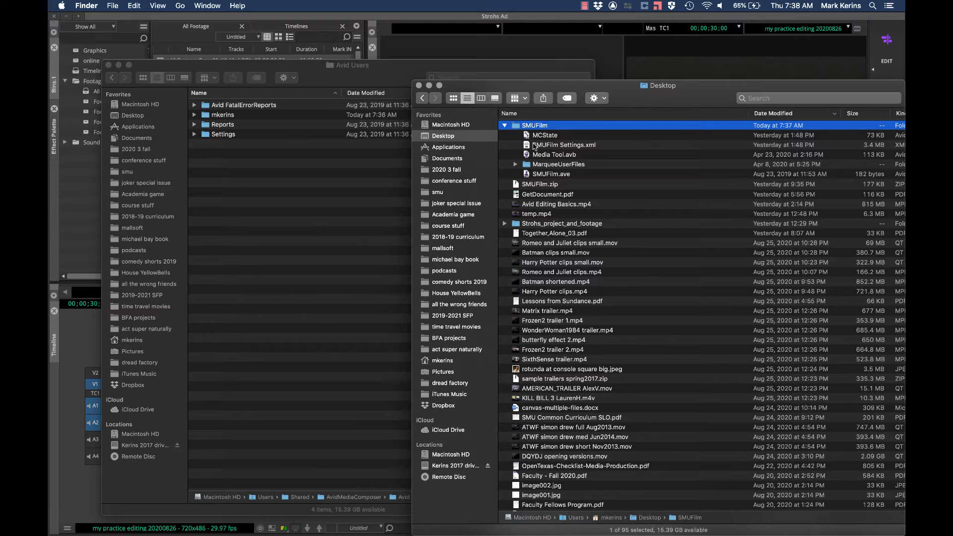
pyautogui.moveTo(532, 144)
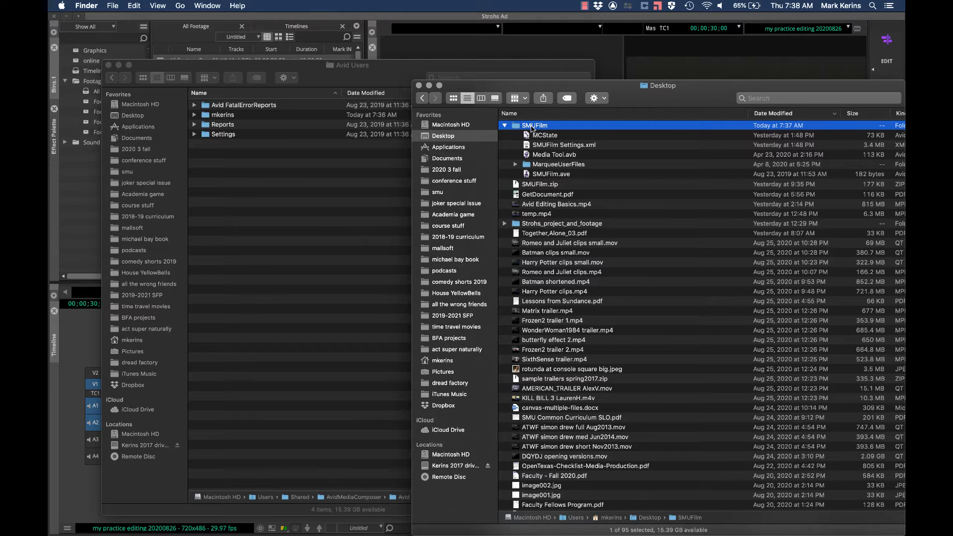
pyautogui.moveTo(558, 169)
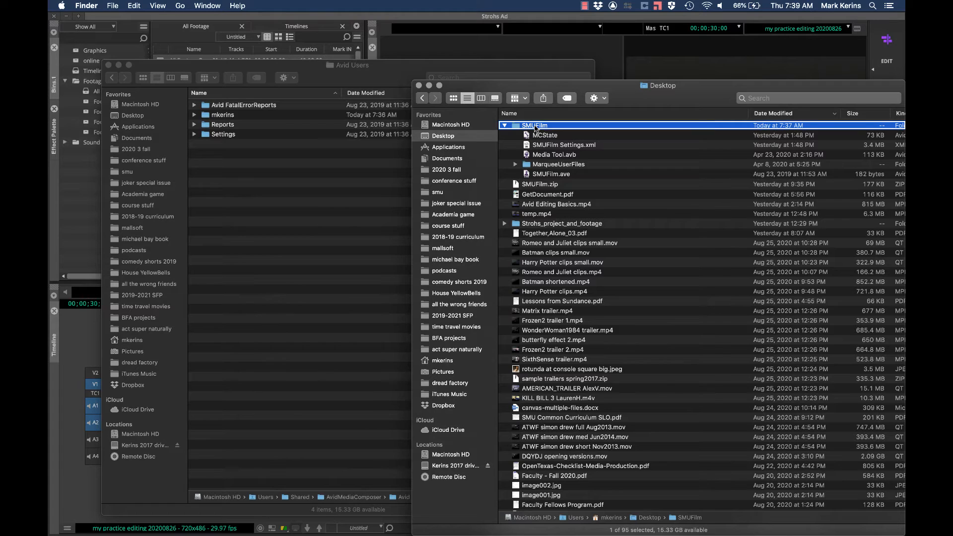
# Step: Duplicate the SMUFilm folder and begin renaming the 'SMUFilm copy' folder
pyautogui.rightClick(533, 125)
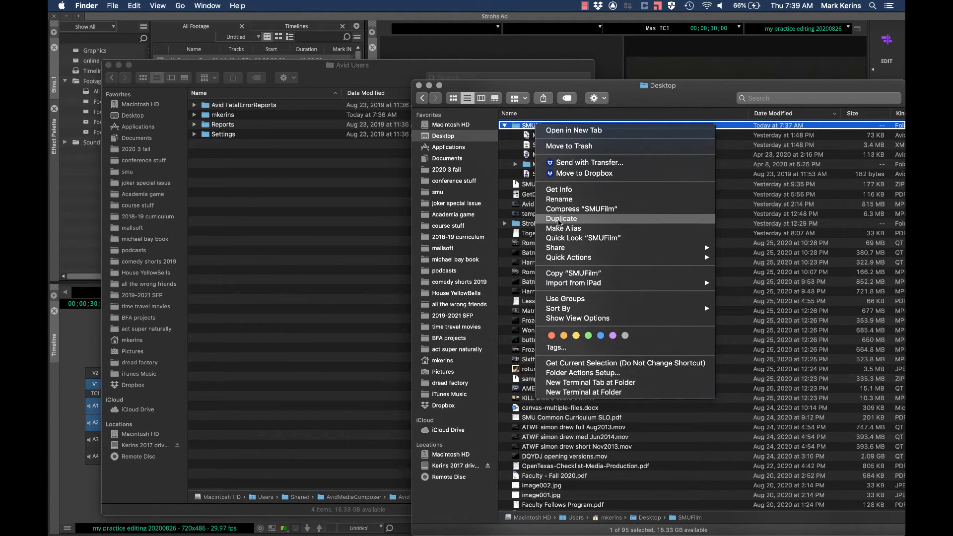
pyautogui.click(560, 218)
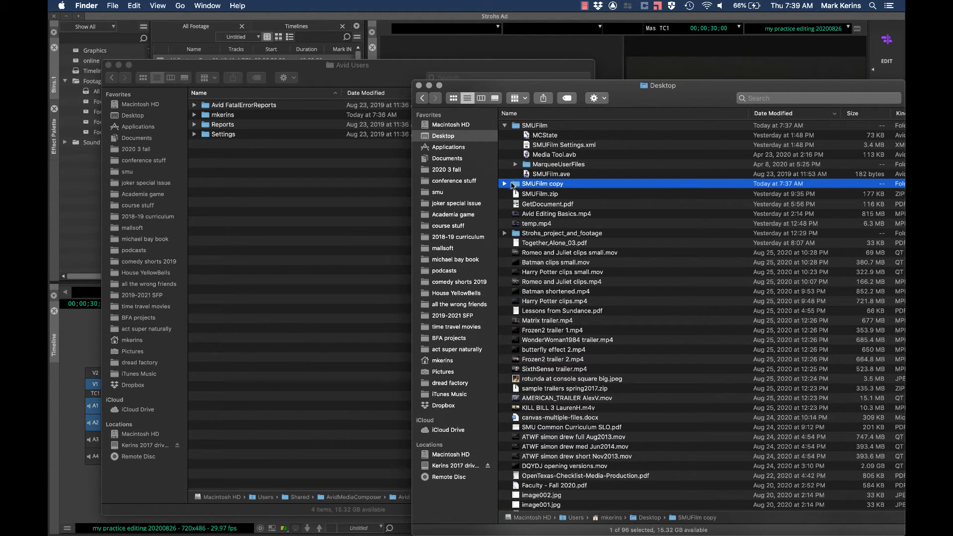
pyautogui.click(505, 184)
pyautogui.write('ma')
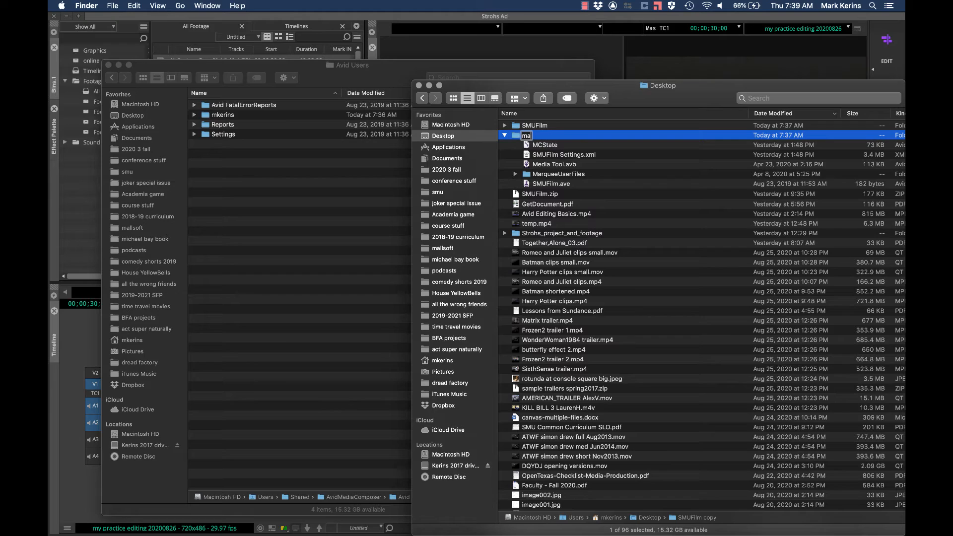
# Step: Name the copy 'mark2 profile' and rename its Settings.xml and .ave files to match
pyautogui.write('rk2 profile')
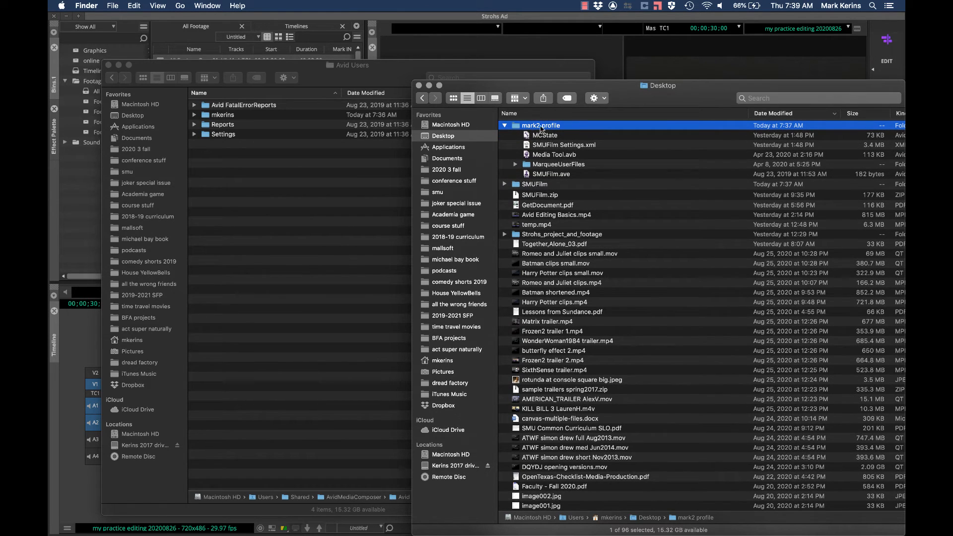
pyautogui.moveTo(546, 155)
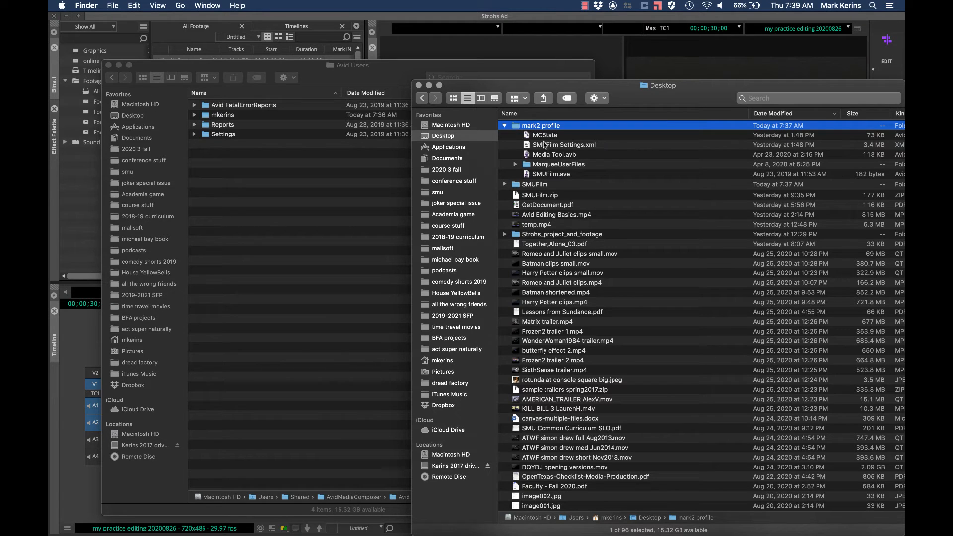
pyautogui.click(564, 144)
pyautogui.write('mark2 profile')
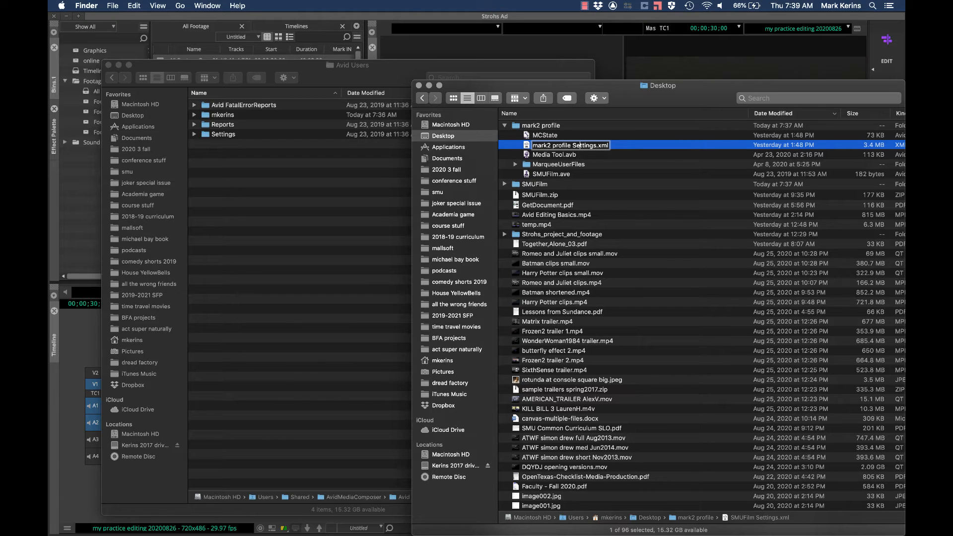
pyautogui.click(550, 174)
pyautogui.write('mark2 profile')
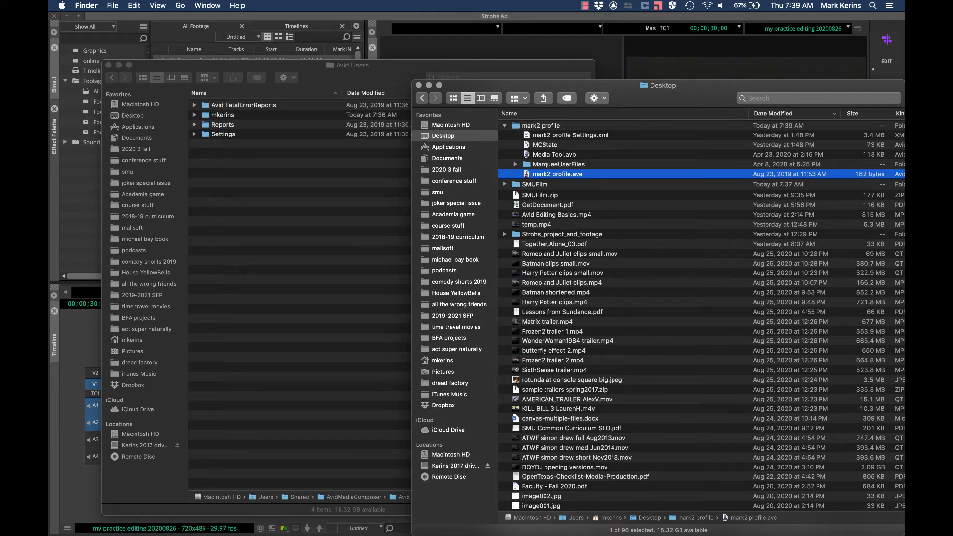
# Step: Select the renamed mark2 profile items, then collapse the mark2 profile folder
pyautogui.click(571, 135)
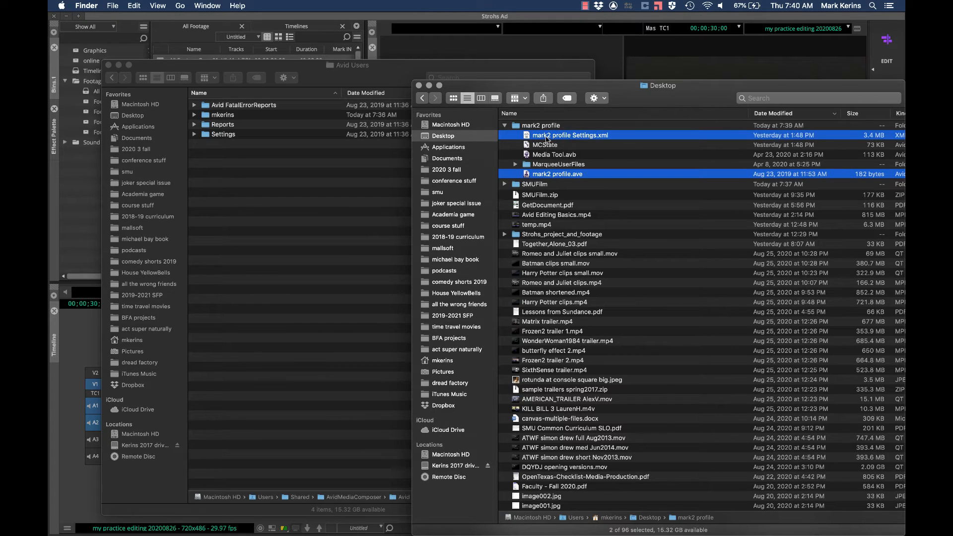
pyautogui.click(540, 125)
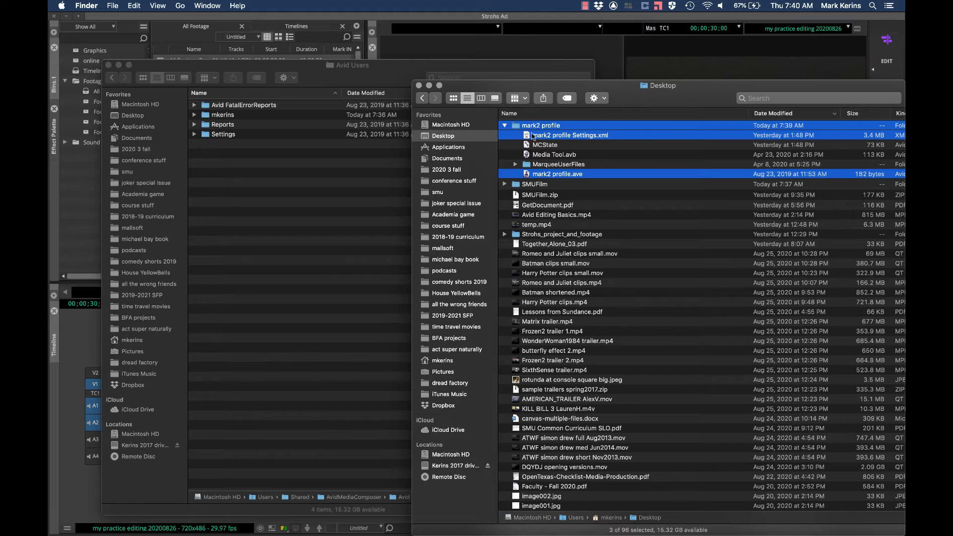
pyautogui.moveTo(566, 139)
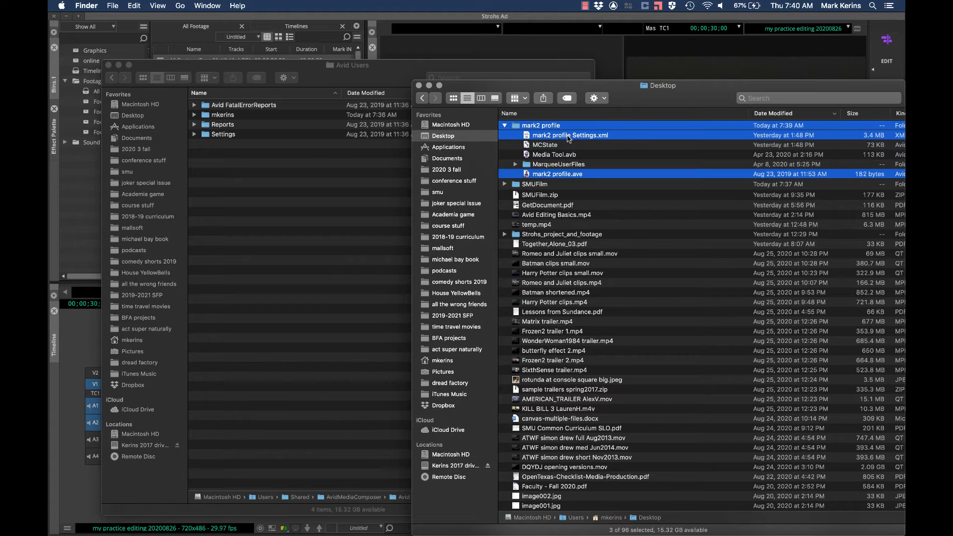
pyautogui.moveTo(522, 177)
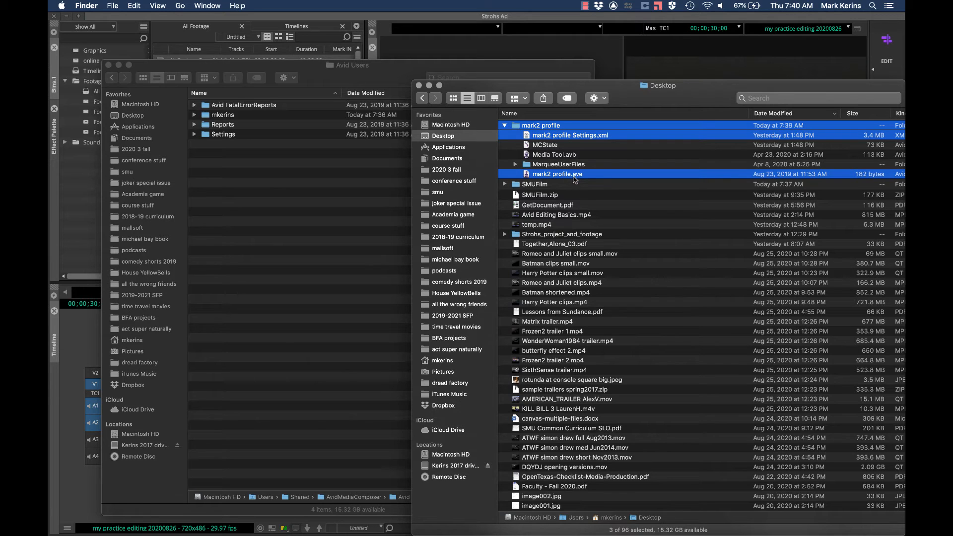
pyautogui.moveTo(536, 136)
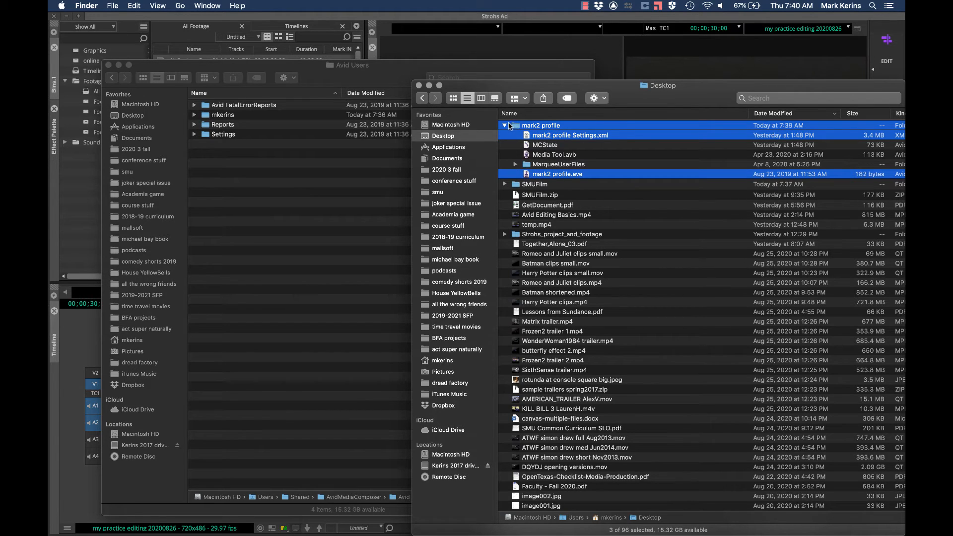
pyautogui.click(506, 126)
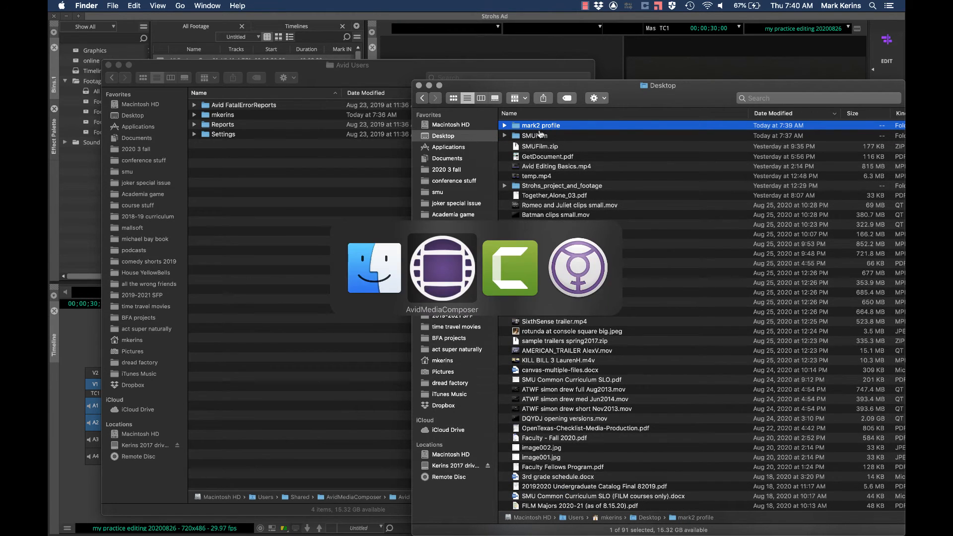
# Step: Import the mark2 profile folder from the Desktop via Import User or User Profile
pyautogui.click(442, 267)
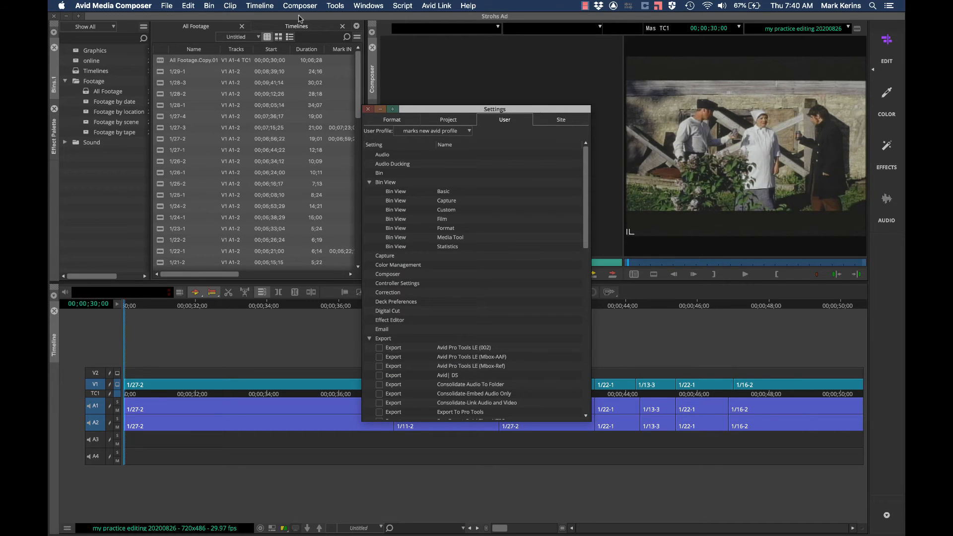
pyautogui.click(468, 130)
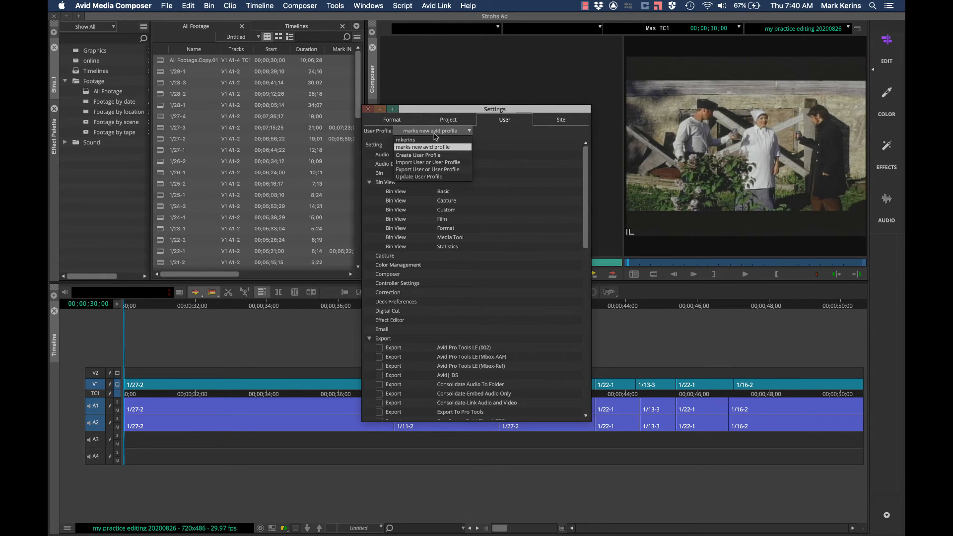
pyautogui.moveTo(418, 154)
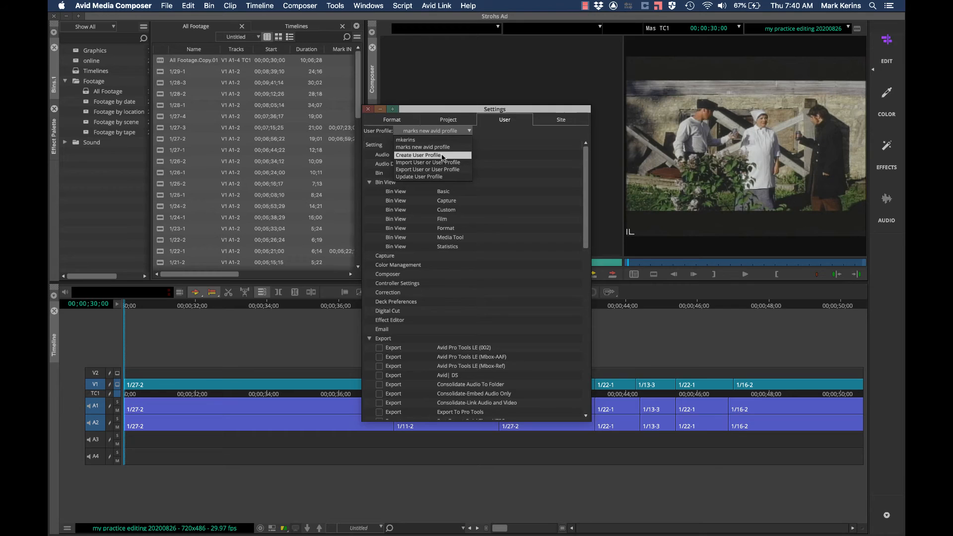
pyautogui.moveTo(427, 162)
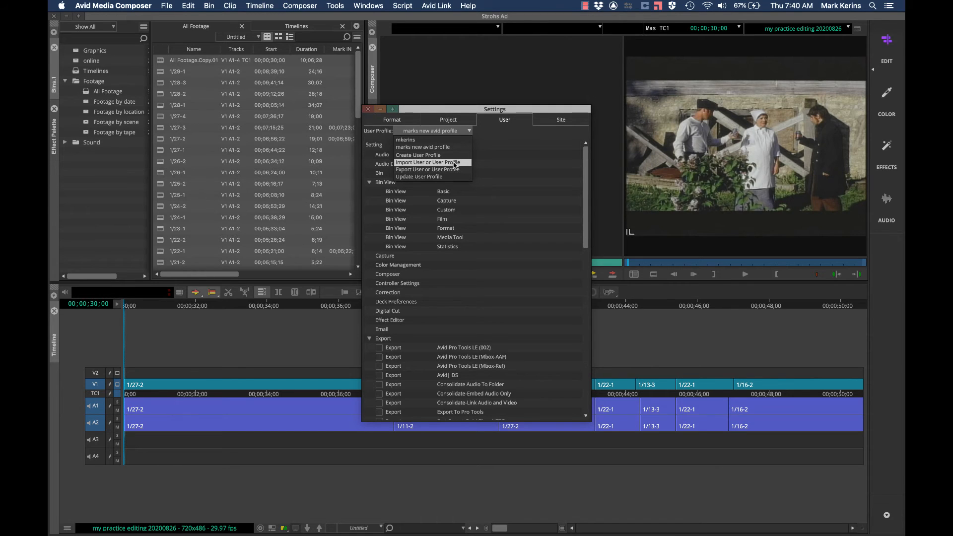
pyautogui.click(428, 162)
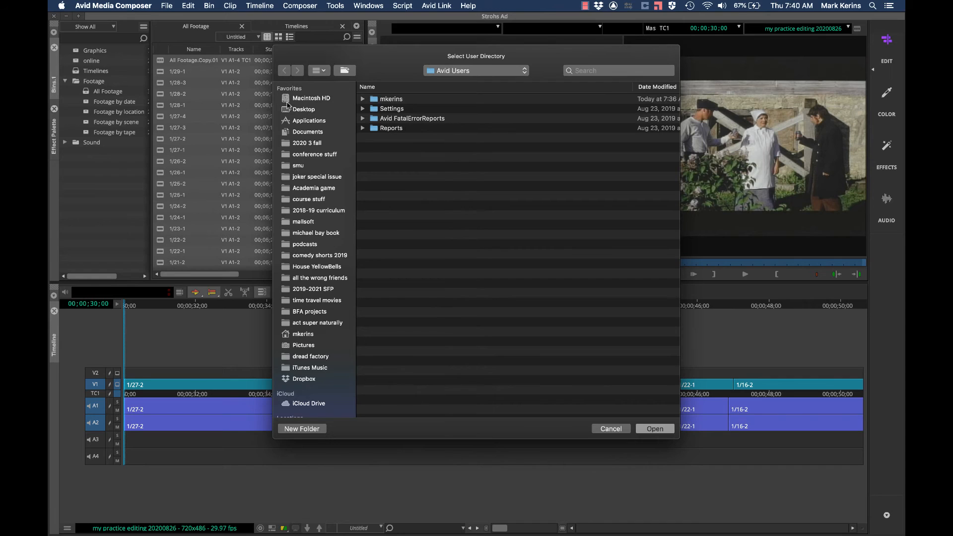
pyautogui.moveTo(319, 111)
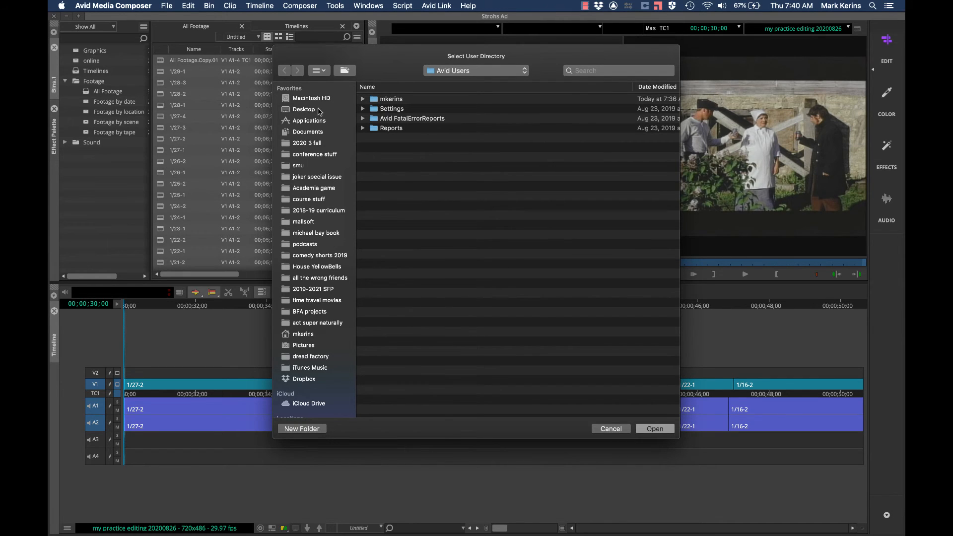
pyautogui.click(303, 108)
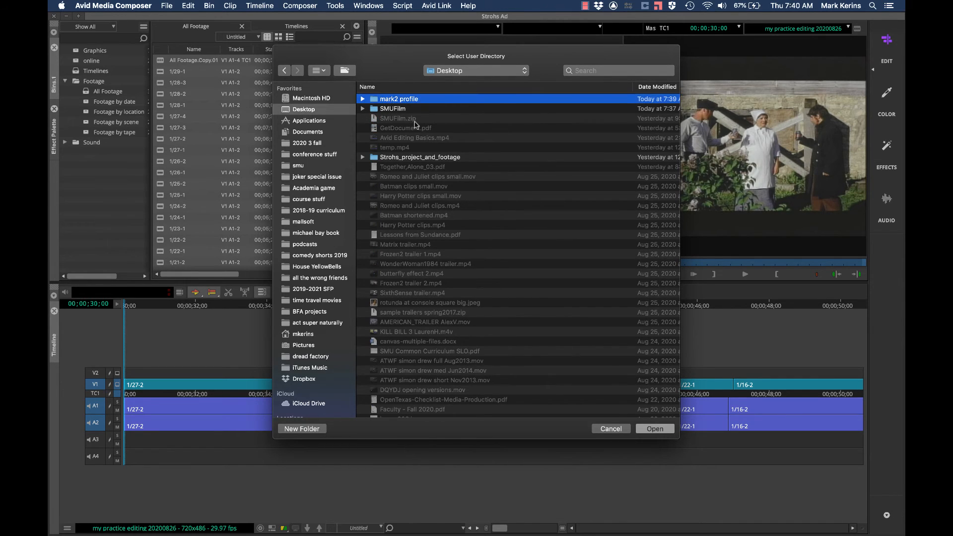
pyautogui.click(654, 428)
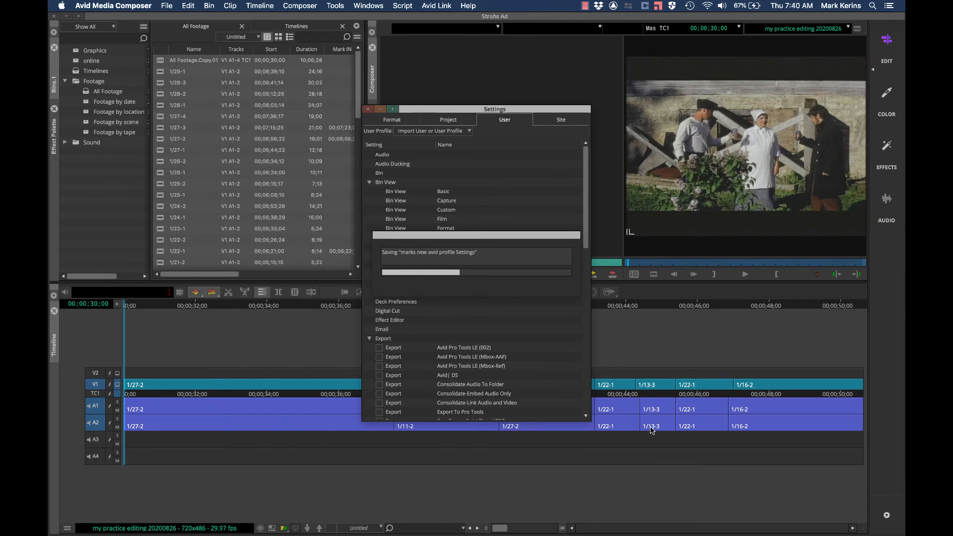
pyautogui.click(431, 131)
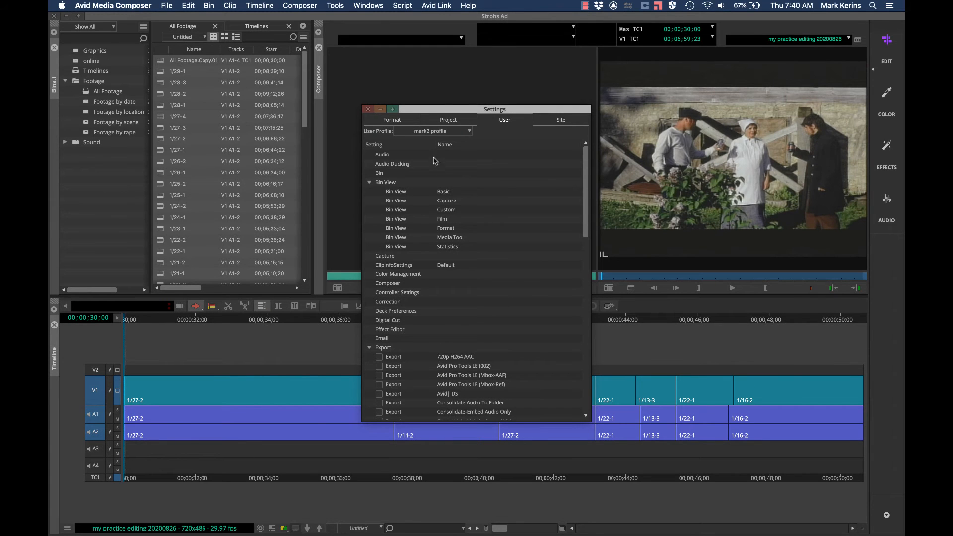
pyautogui.moveTo(449, 132)
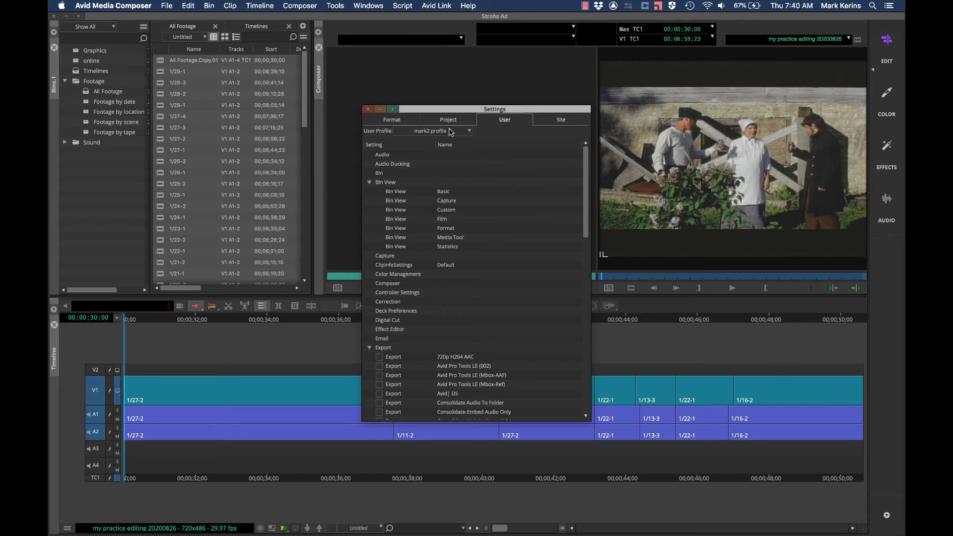
pyautogui.scroll(-3)
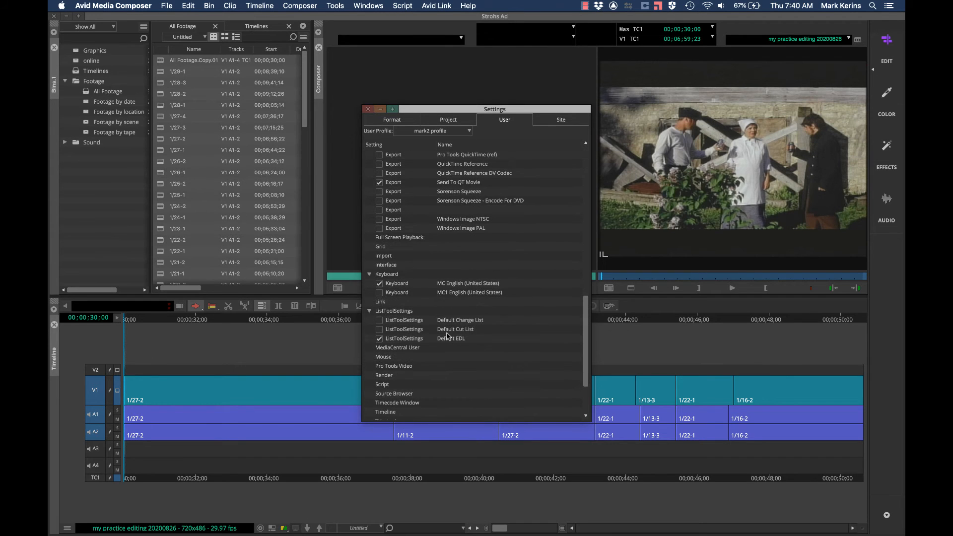
pyautogui.click(468, 283)
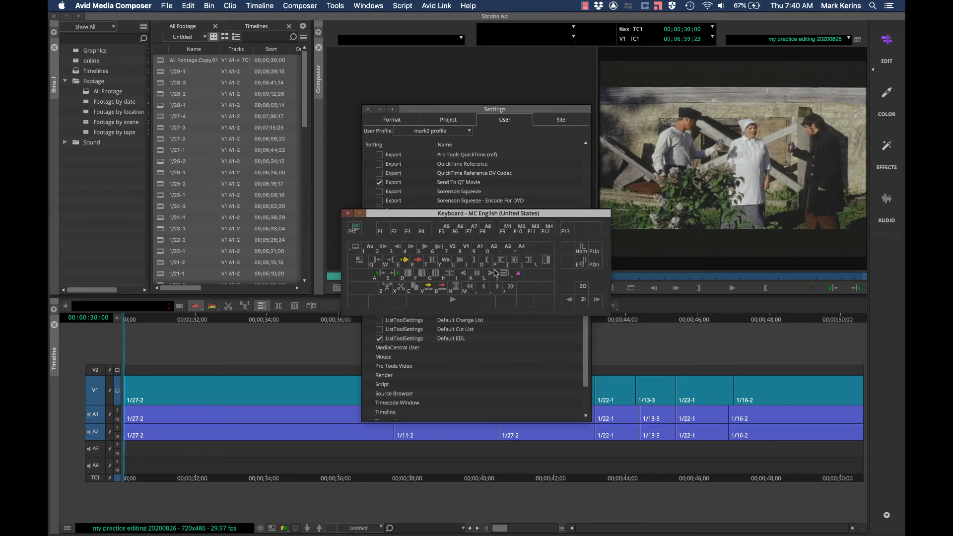
pyautogui.moveTo(498, 270)
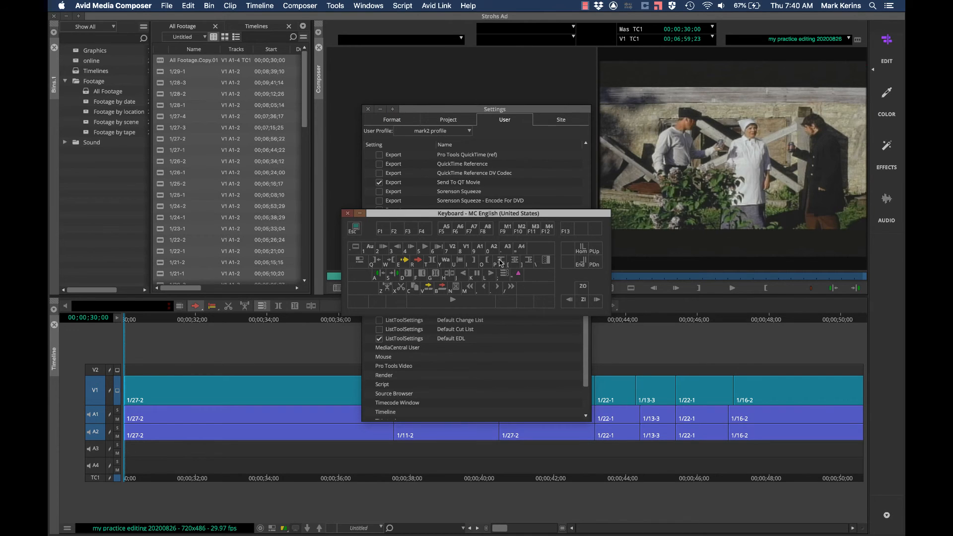
pyautogui.moveTo(538, 261)
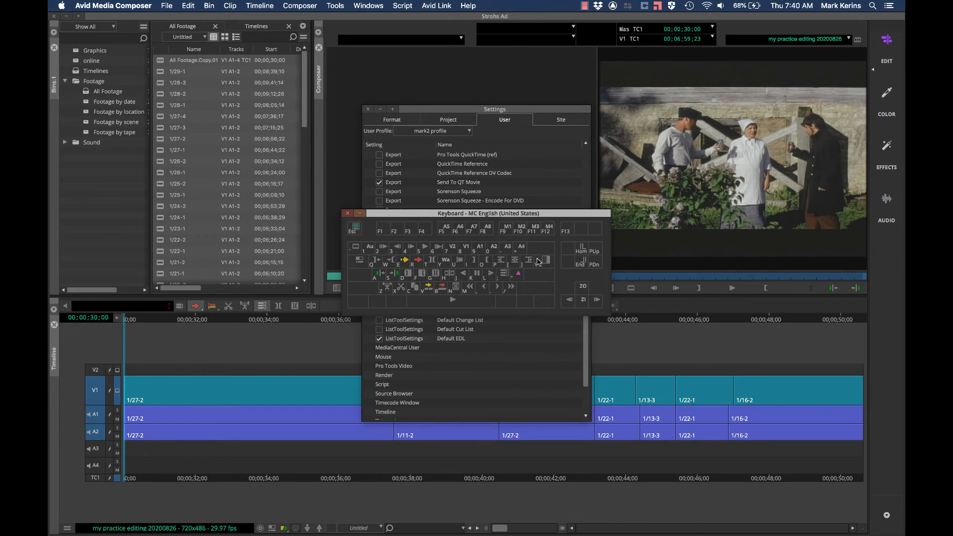
pyautogui.moveTo(376, 277)
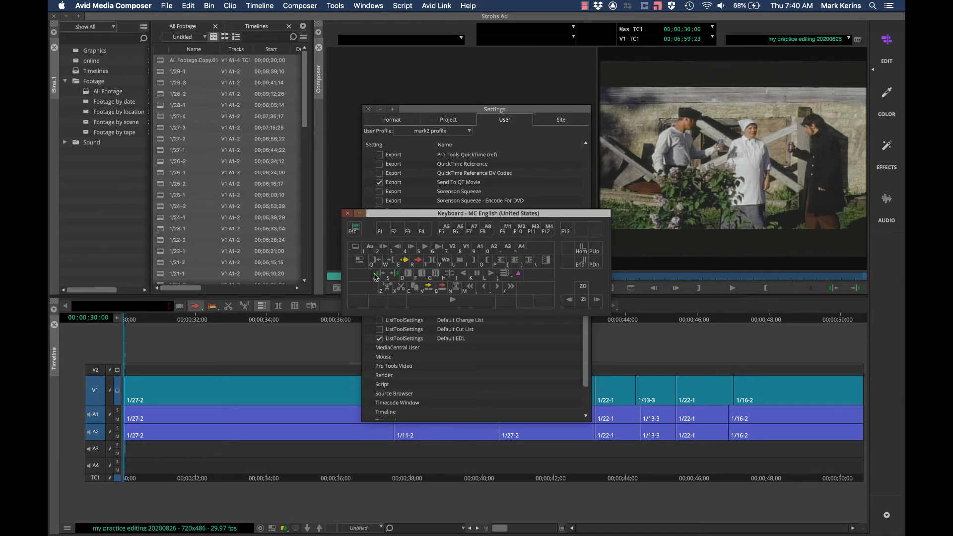
pyautogui.moveTo(511, 298)
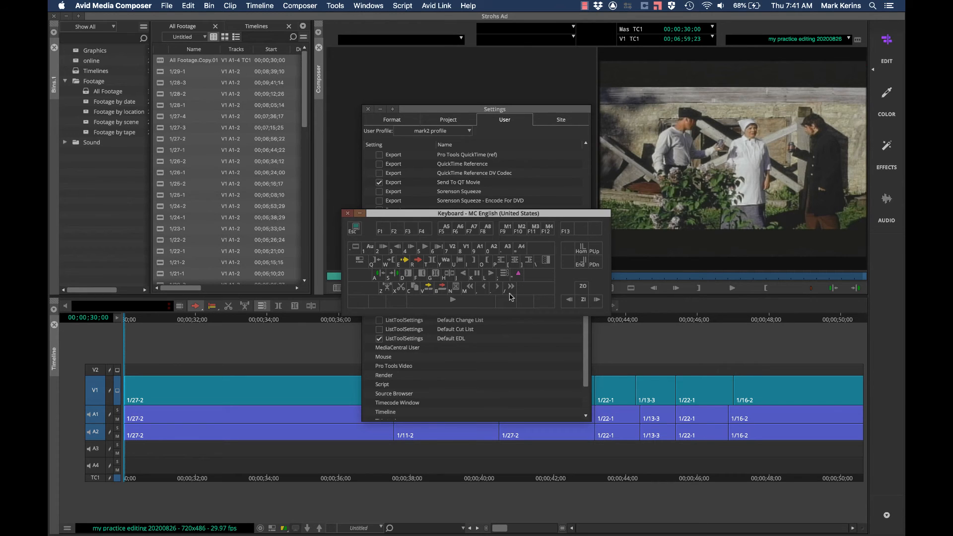
pyautogui.moveTo(507, 273)
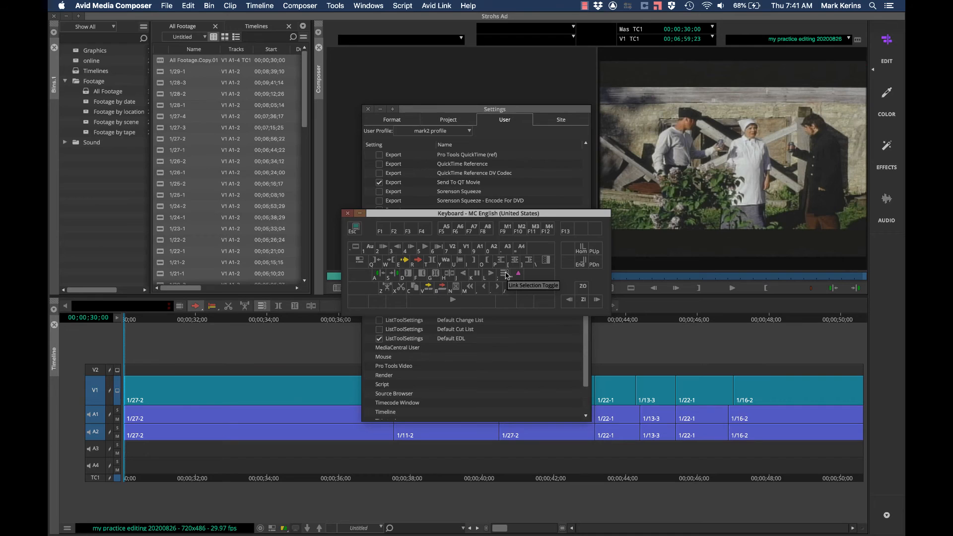
pyautogui.moveTo(452, 305)
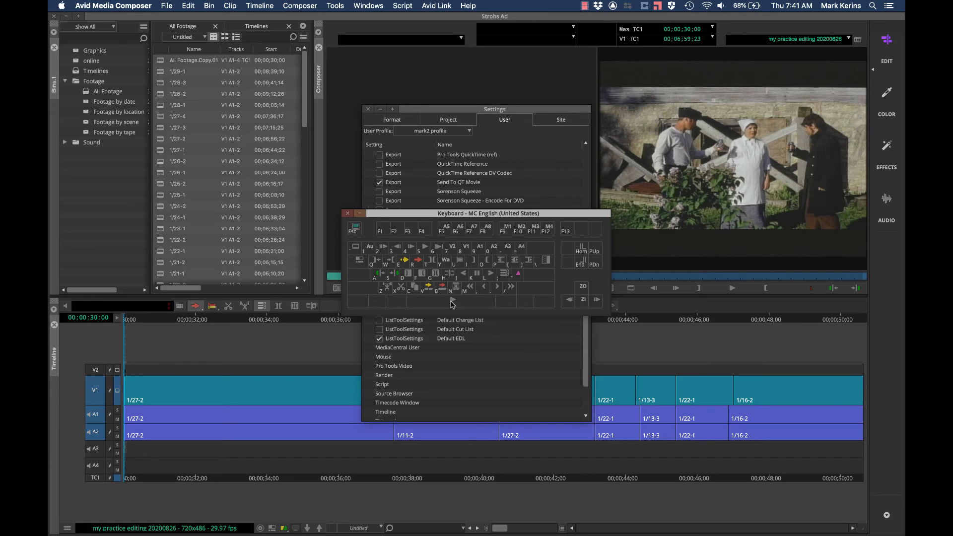
pyautogui.moveTo(457, 287)
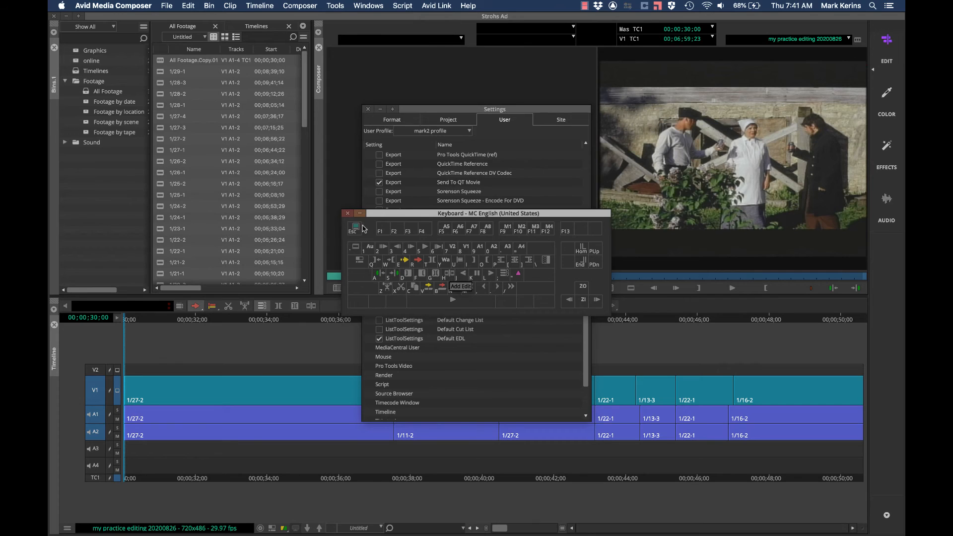
pyautogui.click(347, 213)
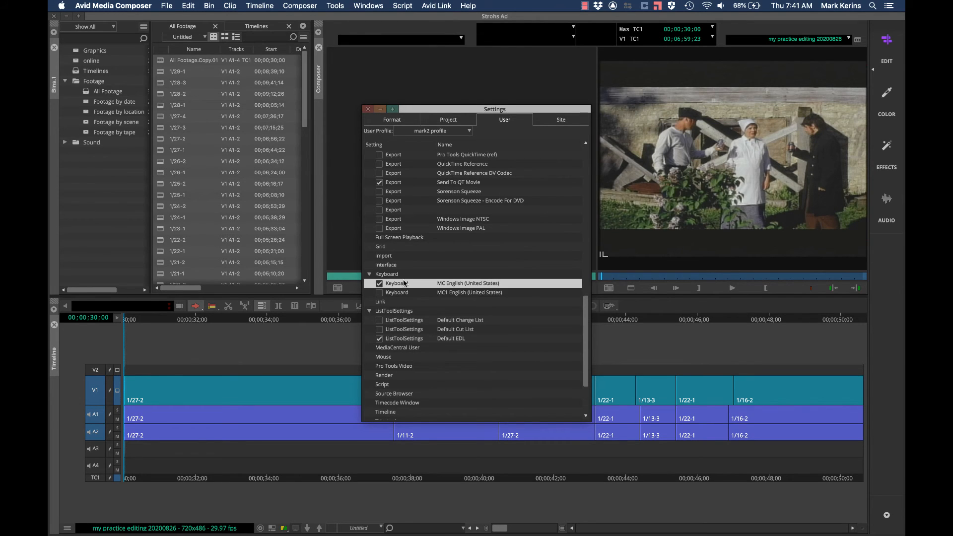
pyautogui.moveTo(444, 132)
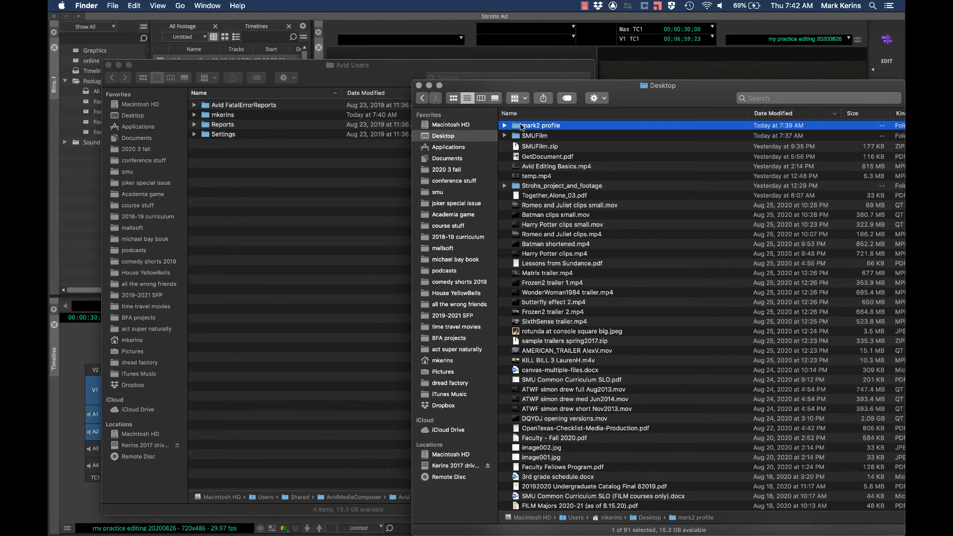
pyautogui.moveTo(533, 128)
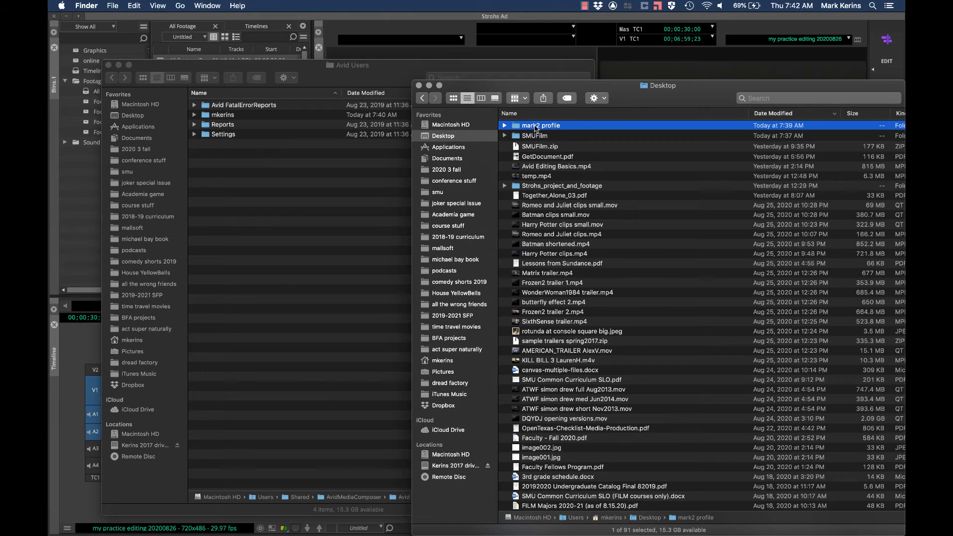
pyautogui.moveTo(580, 132)
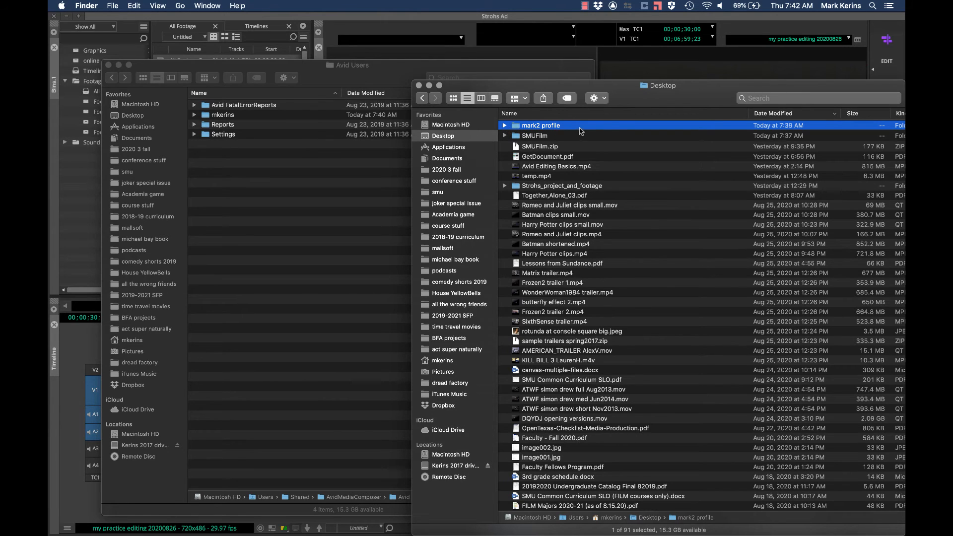
pyautogui.moveTo(579, 129)
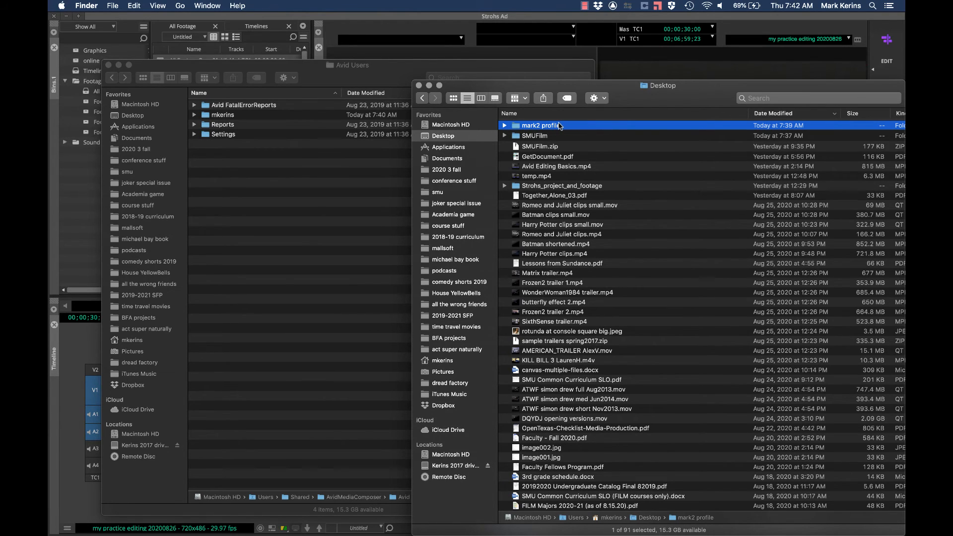
pyautogui.moveTo(569, 121)
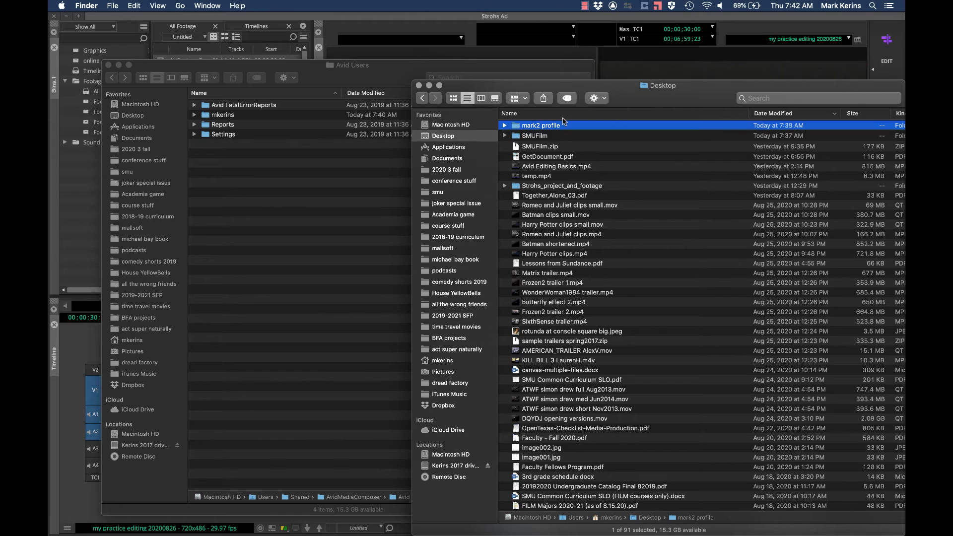
pyautogui.moveTo(550, 204)
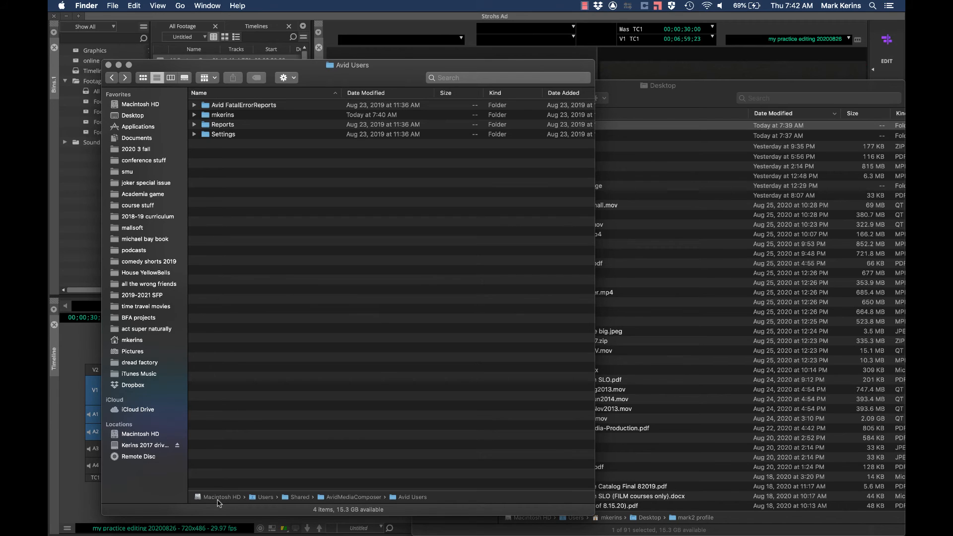
pyautogui.moveTo(304, 504)
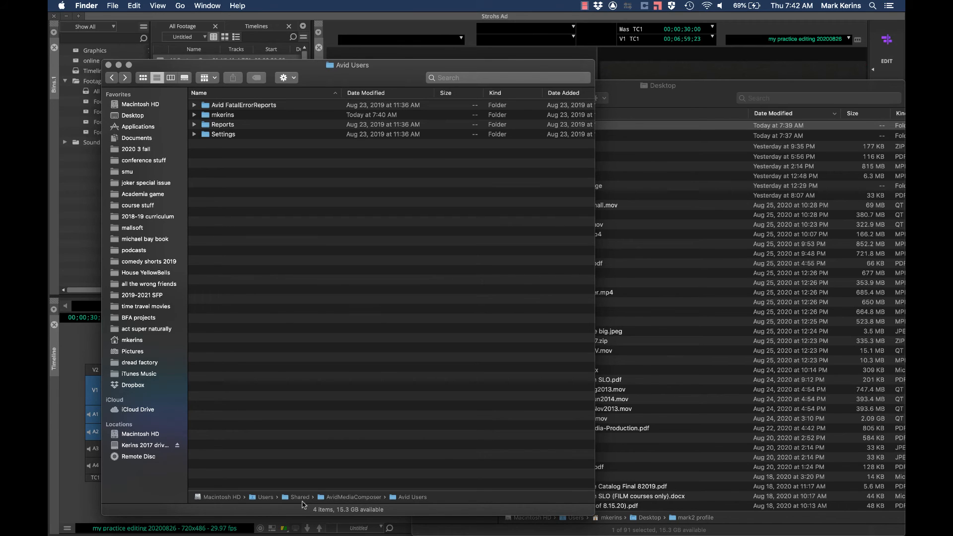
pyautogui.moveTo(417, 502)
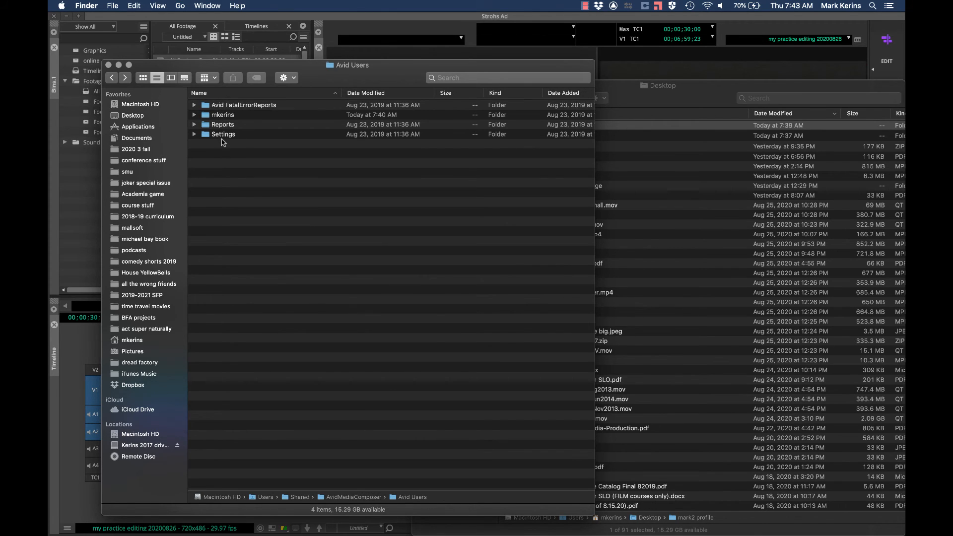
# Step: Inside the mkerins folder, expand and collapse mark2 profile and marks new avid profile to check their files
pyautogui.doubleClick(221, 114)
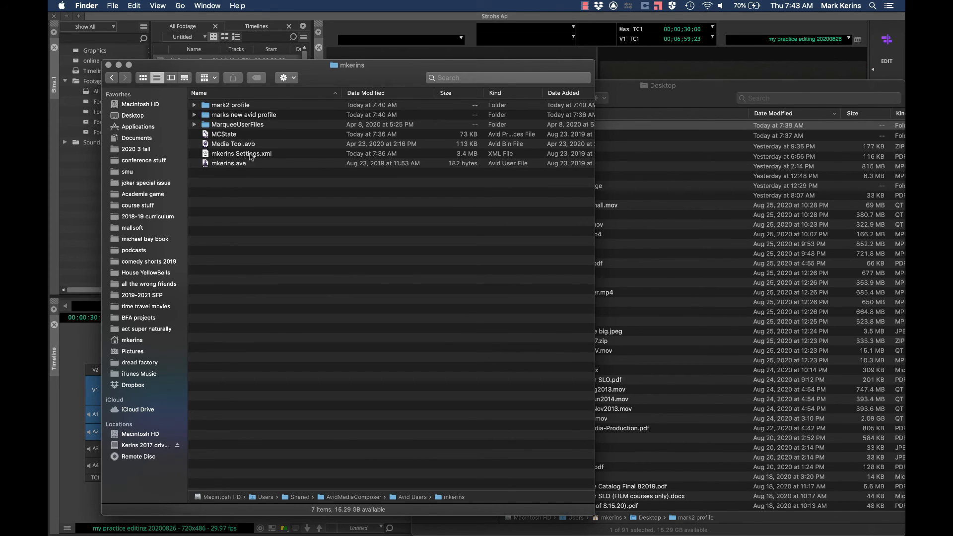
pyautogui.moveTo(208, 134)
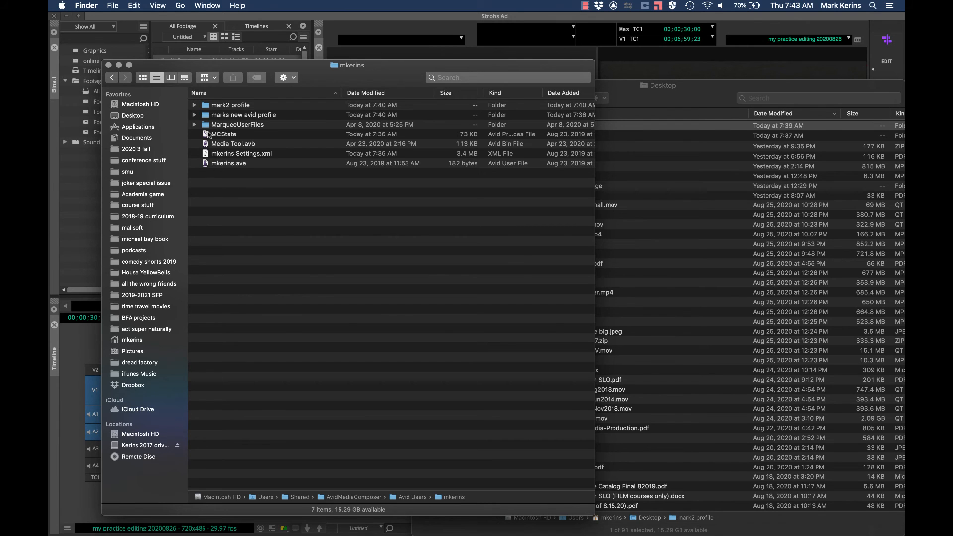
pyautogui.click(194, 105)
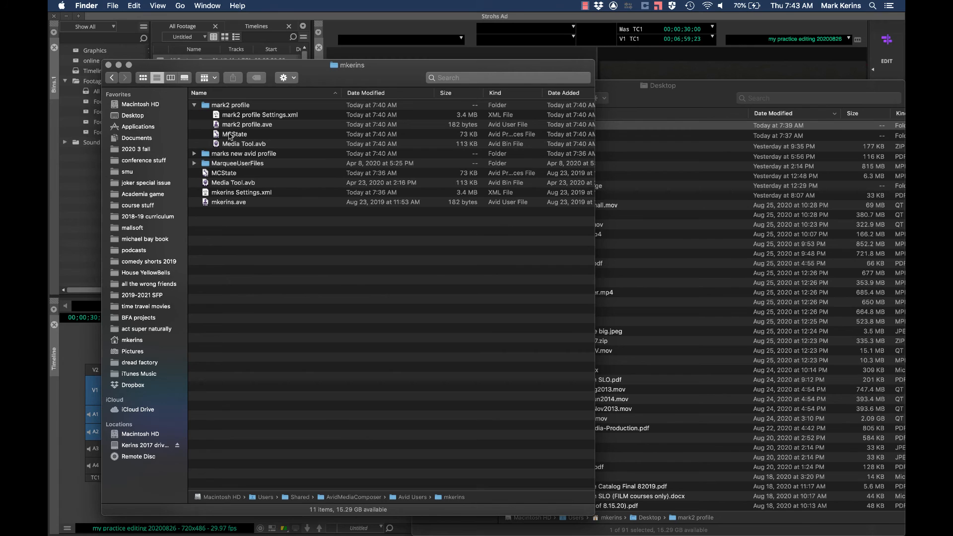
pyautogui.click(194, 153)
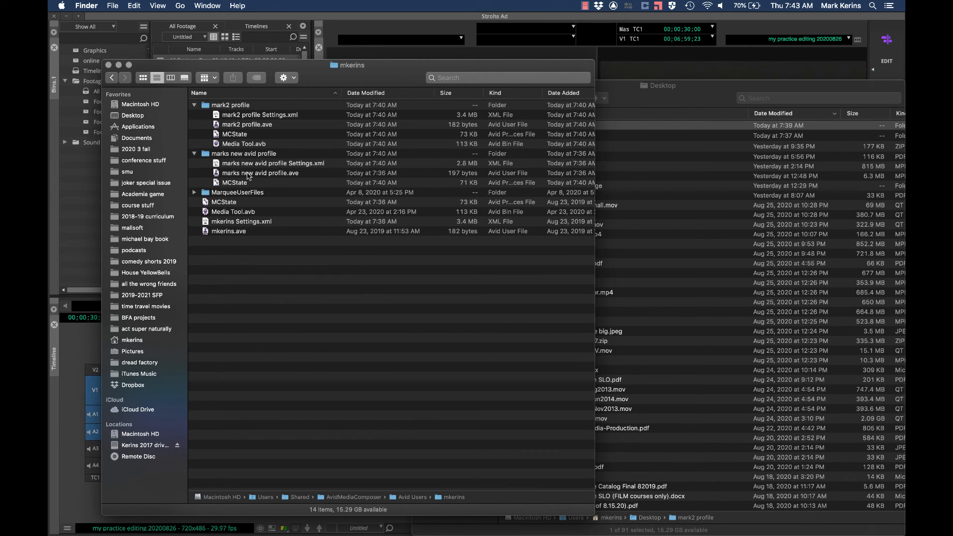
pyautogui.moveTo(195, 157)
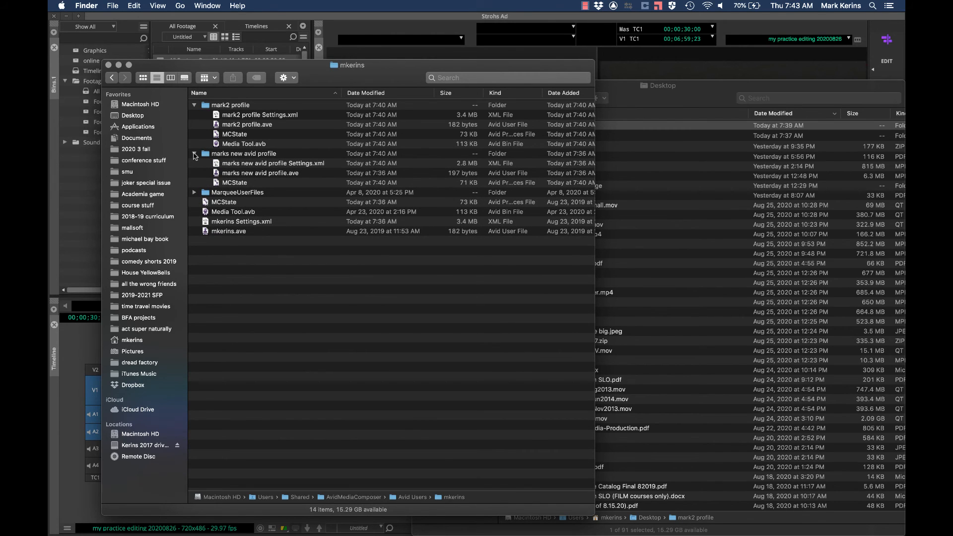
pyautogui.click(194, 153)
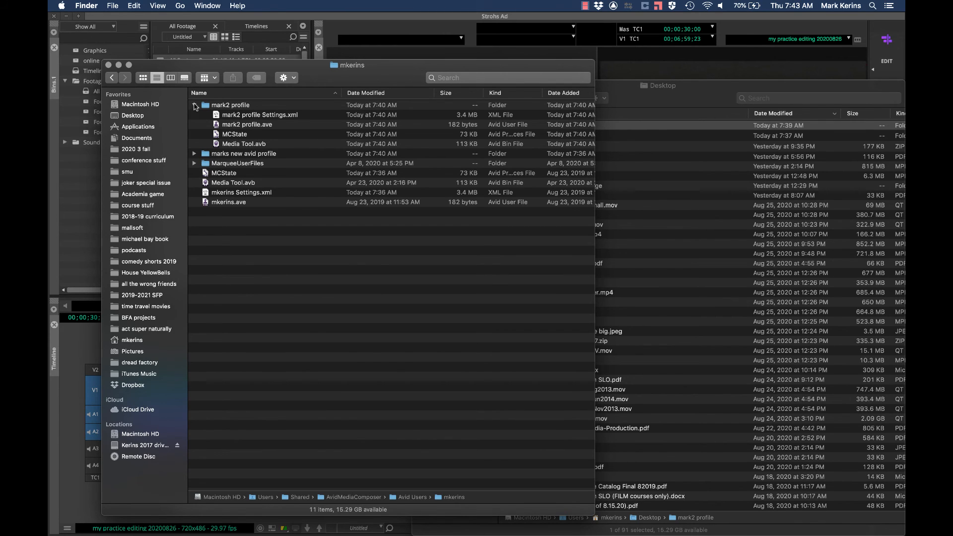
pyautogui.click(195, 105)
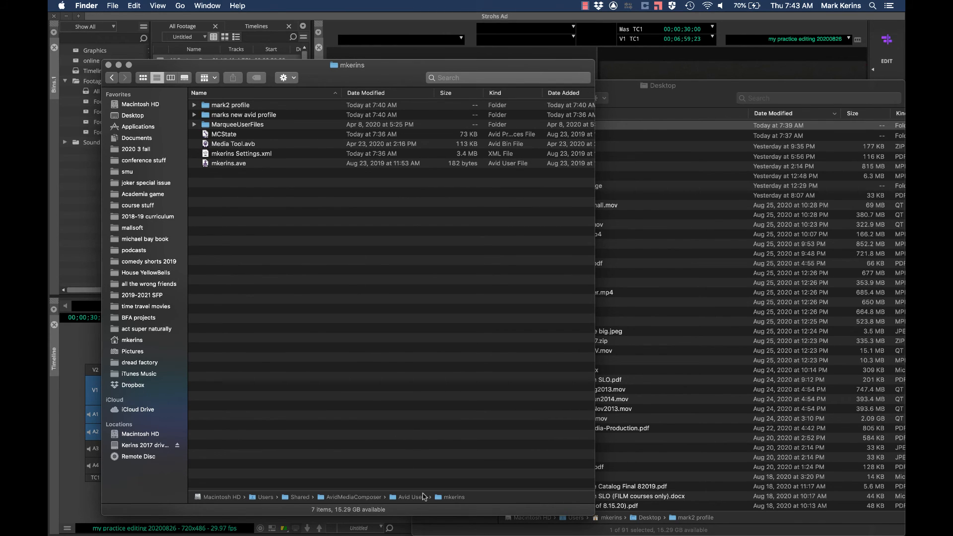
pyautogui.moveTo(463, 281)
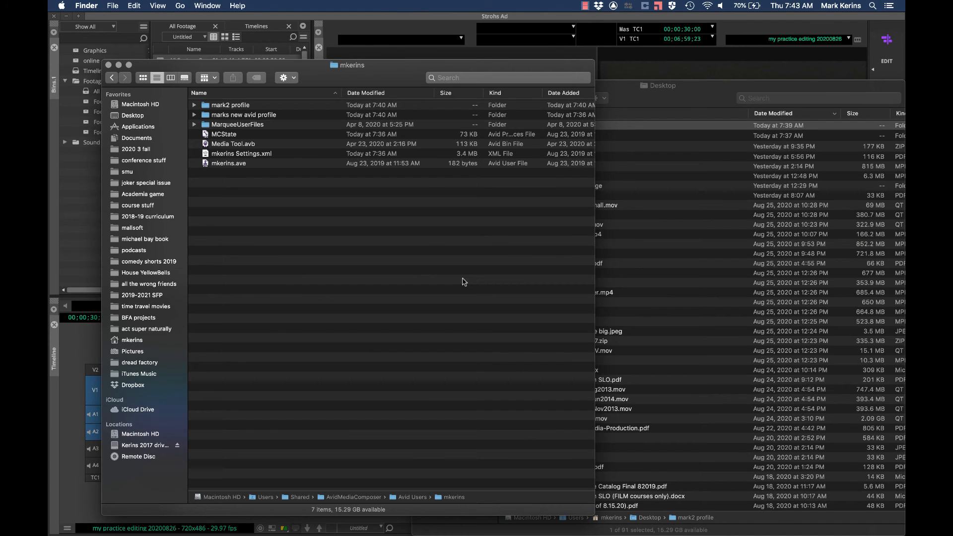
pyautogui.rightClick(521, 125)
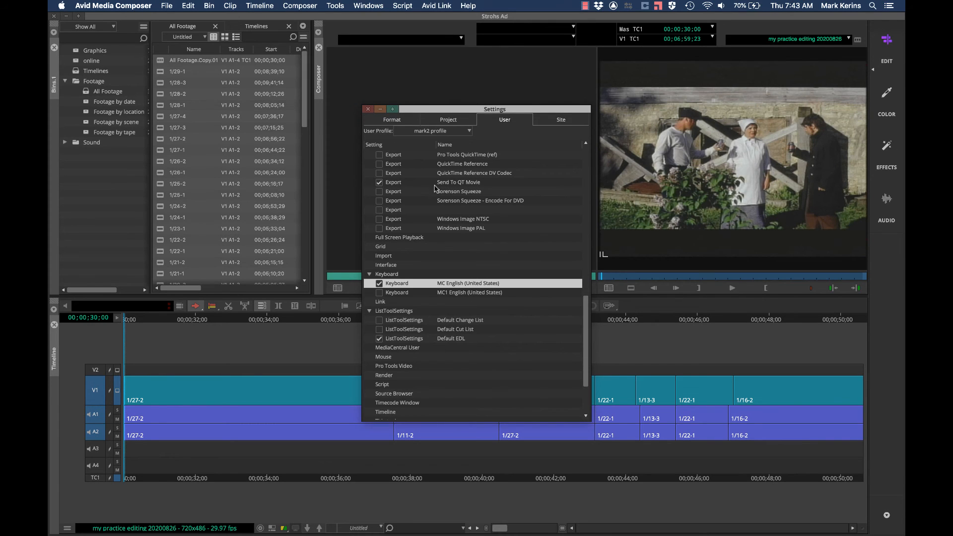
# Step: View the mark2 profile's saved keyboard layout and close it again
pyautogui.doubleClick(396, 283)
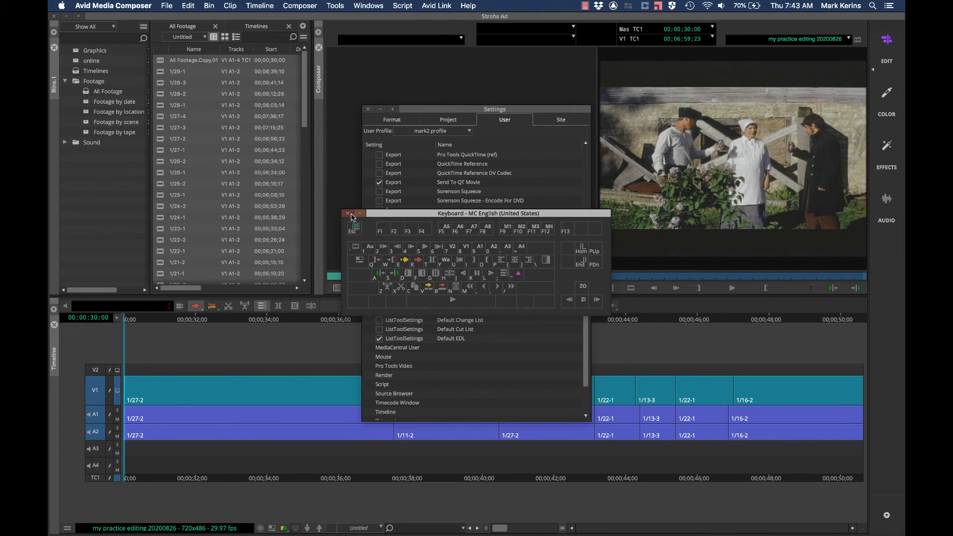
pyautogui.click(347, 212)
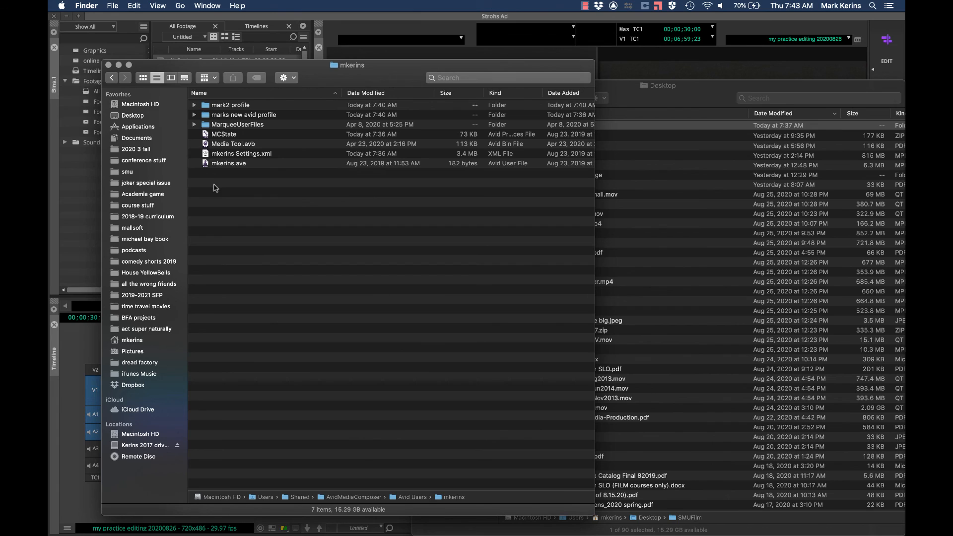
pyautogui.click(111, 77)
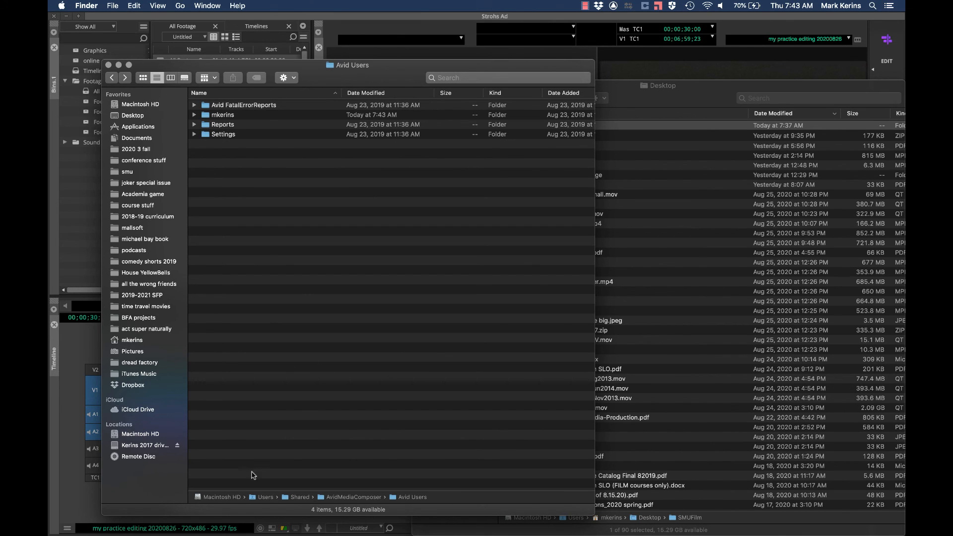
pyautogui.moveTo(418, 501)
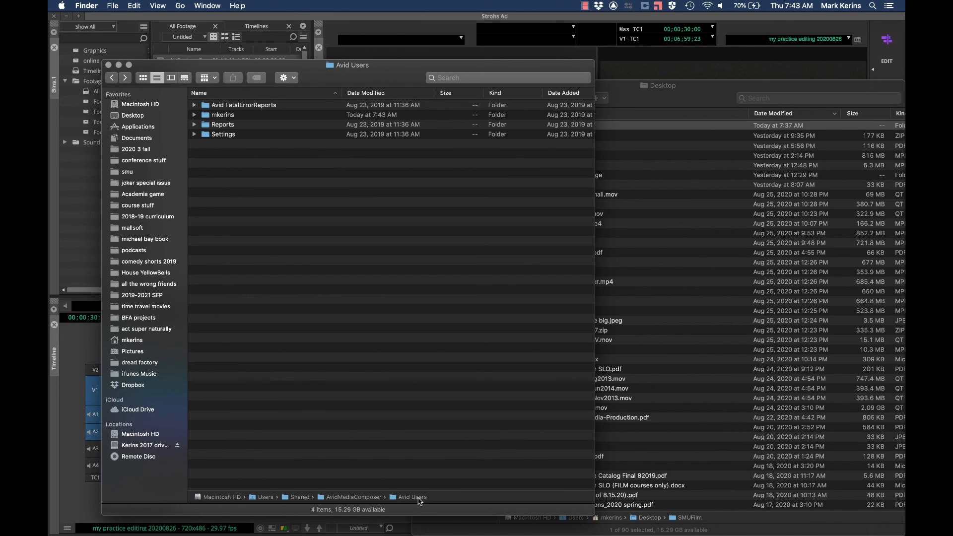
pyautogui.moveTo(219, 116)
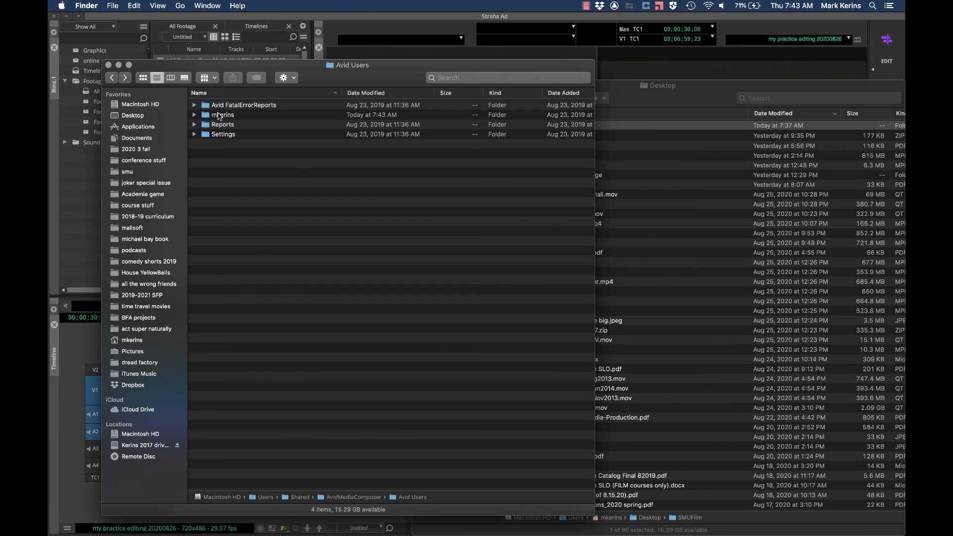
pyautogui.click(222, 115)
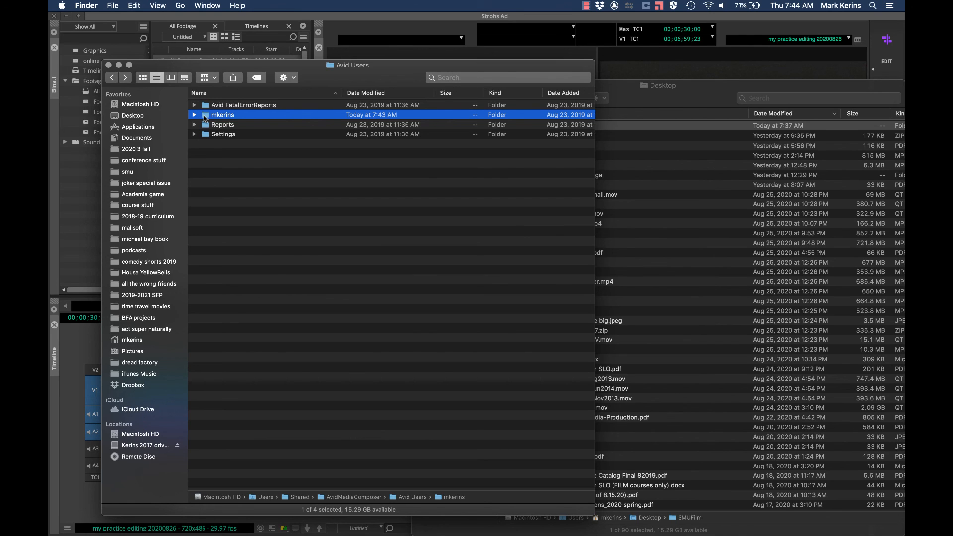
pyautogui.moveTo(230, 127)
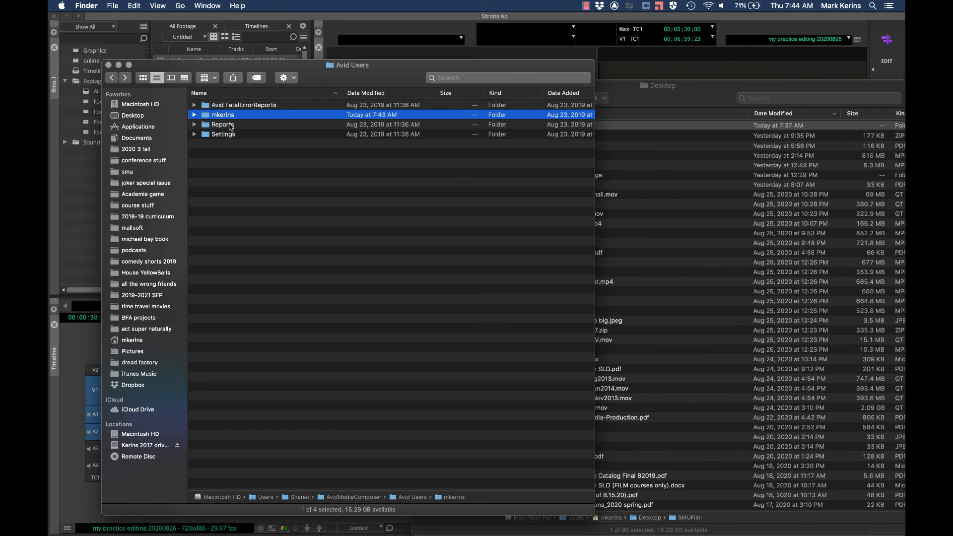
pyautogui.moveTo(359, 203)
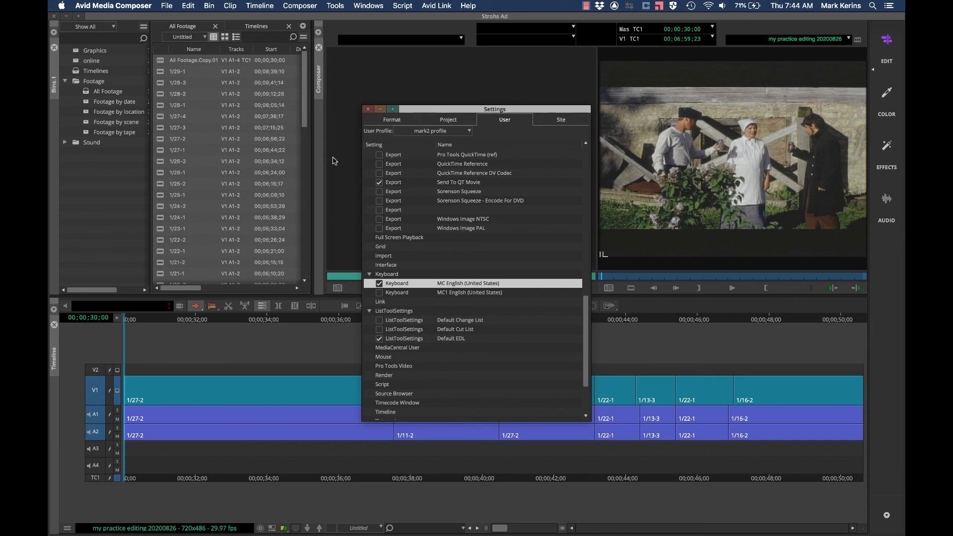
pyautogui.moveTo(503, 159)
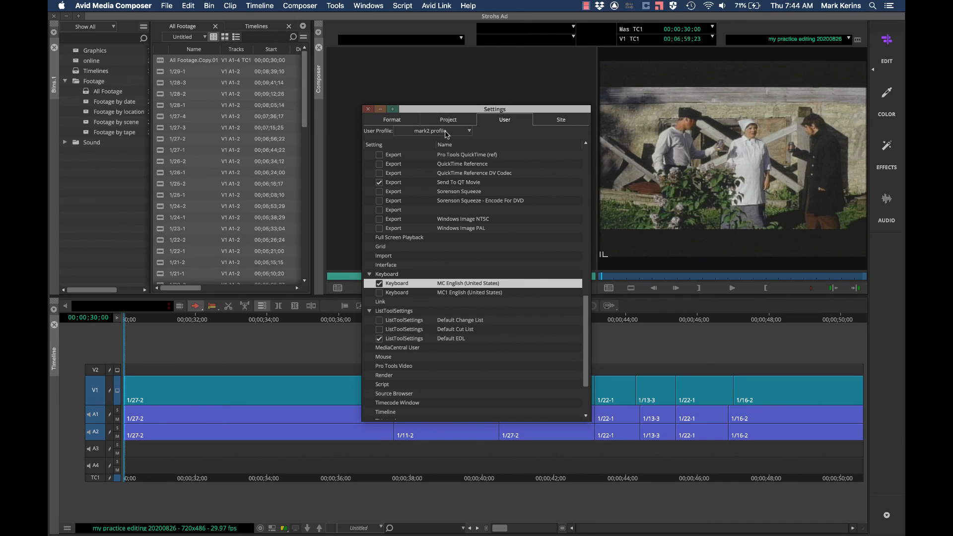
pyautogui.moveTo(431, 297)
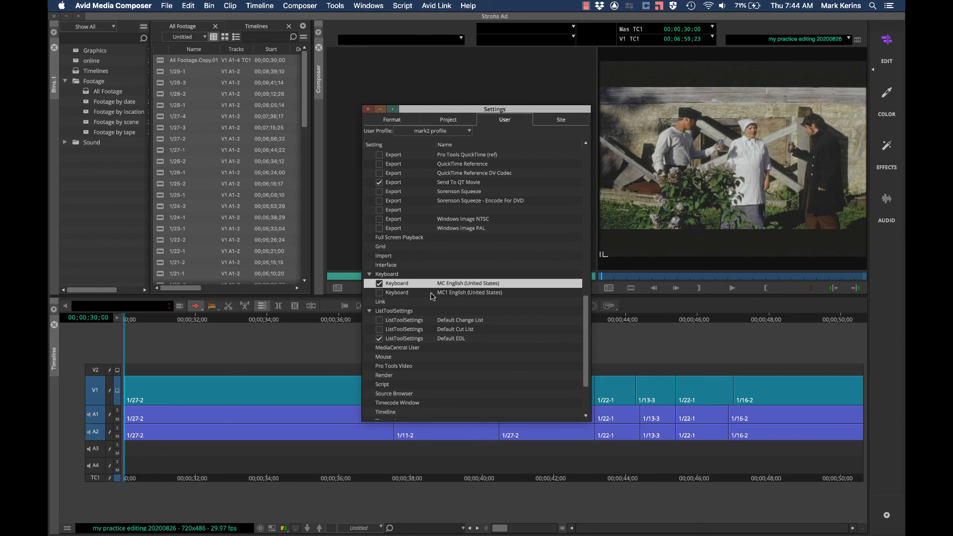
pyautogui.moveTo(441, 164)
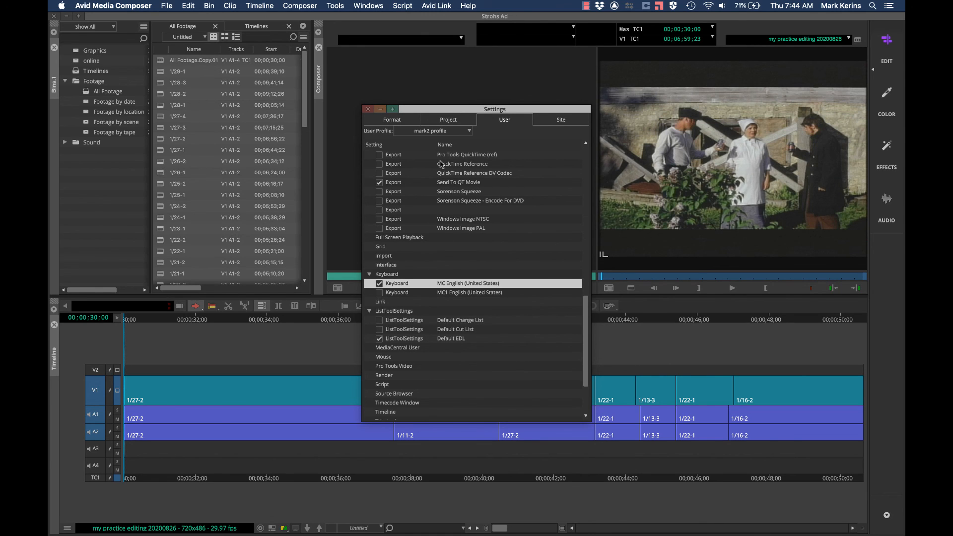